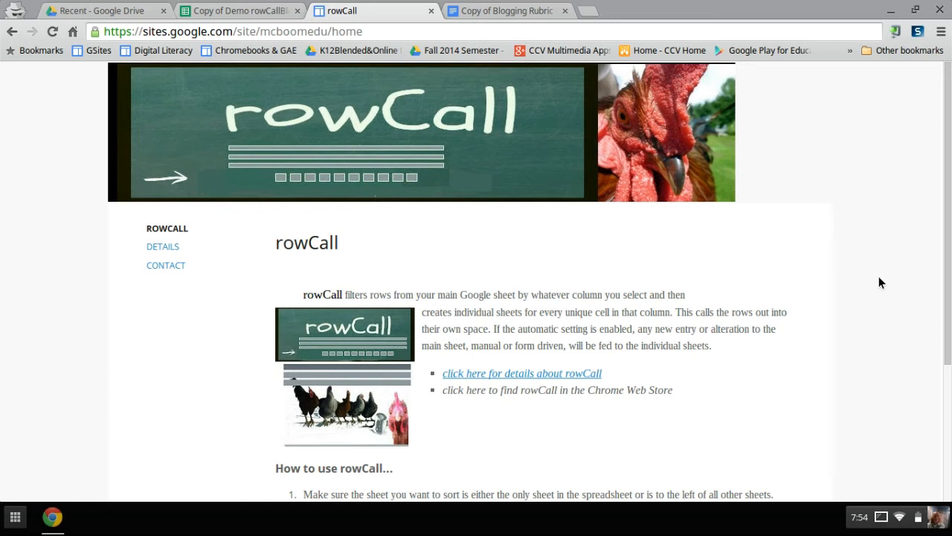
pyautogui.moveTo(654, 191)
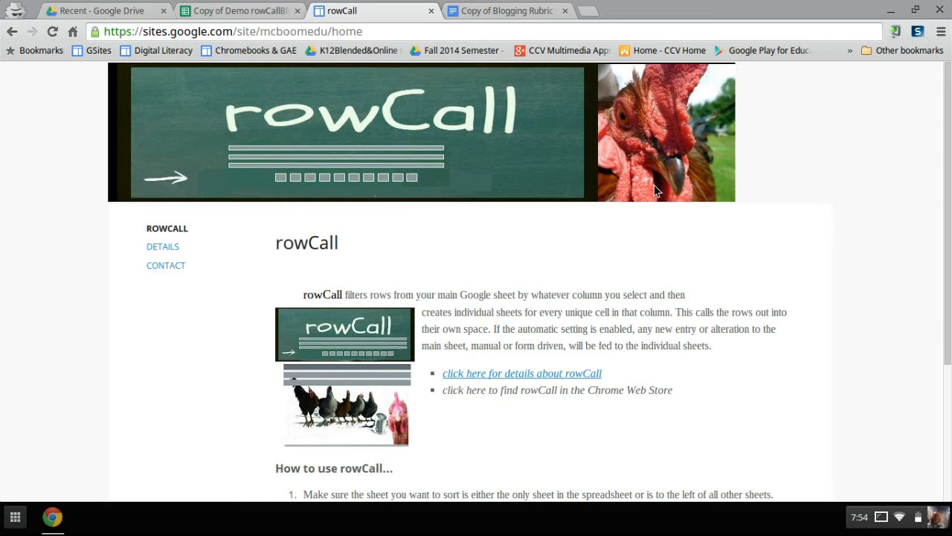
pyautogui.moveTo(295, 30)
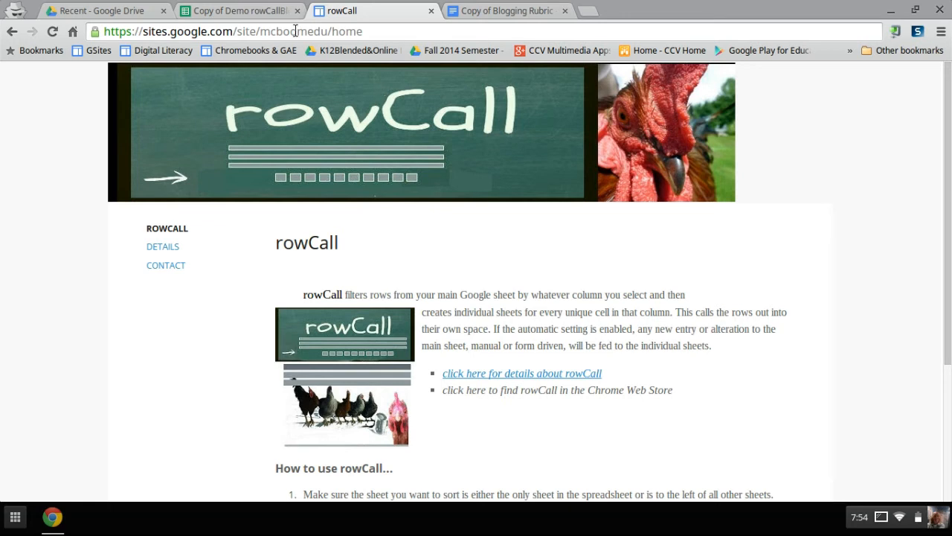
# Review the live blog assessment form from the responses sheet, then bring up the Blogging Rubric
pyautogui.click(238, 10)
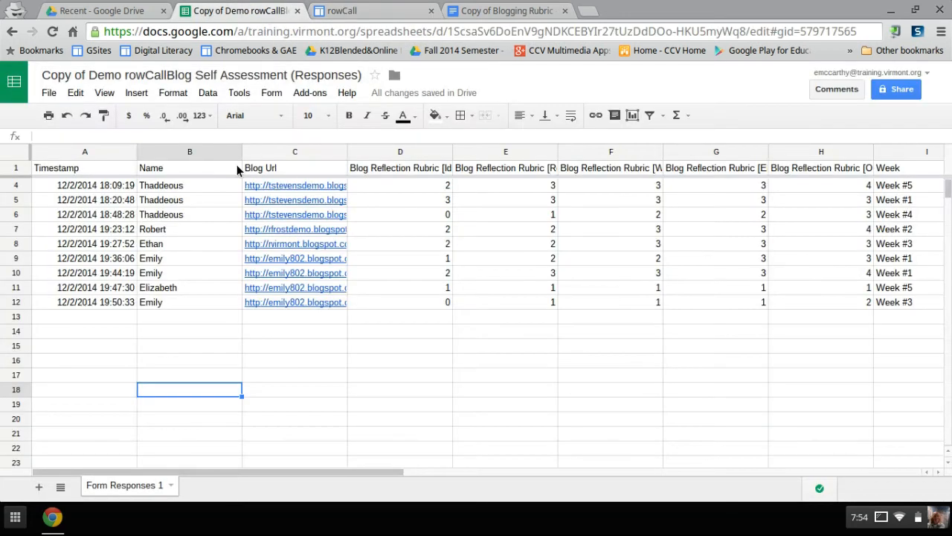
pyautogui.click(271, 92)
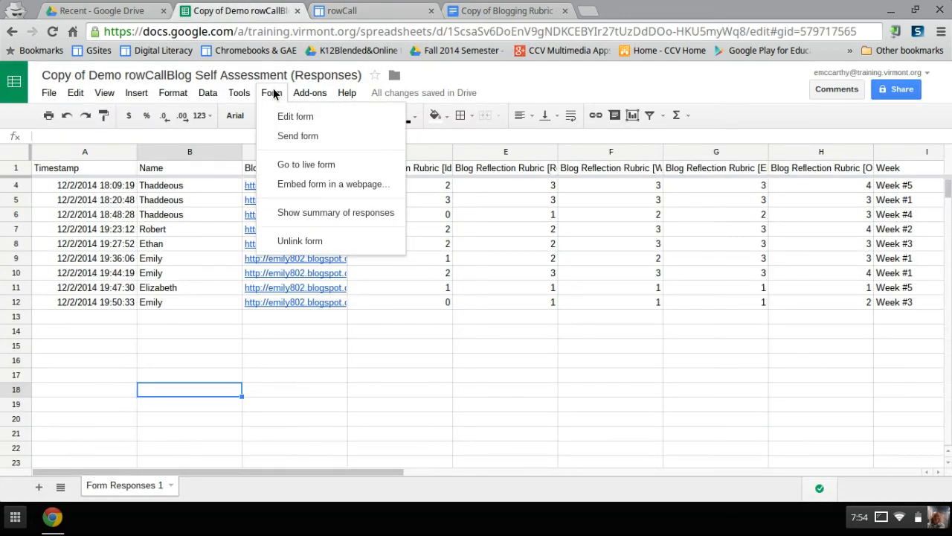
pyautogui.click(307, 164)
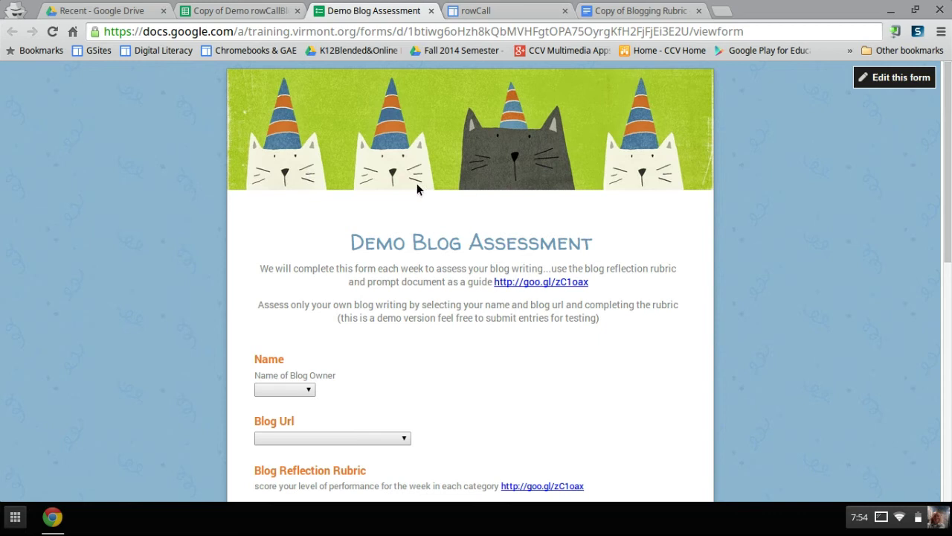
pyautogui.moveTo(430, 296)
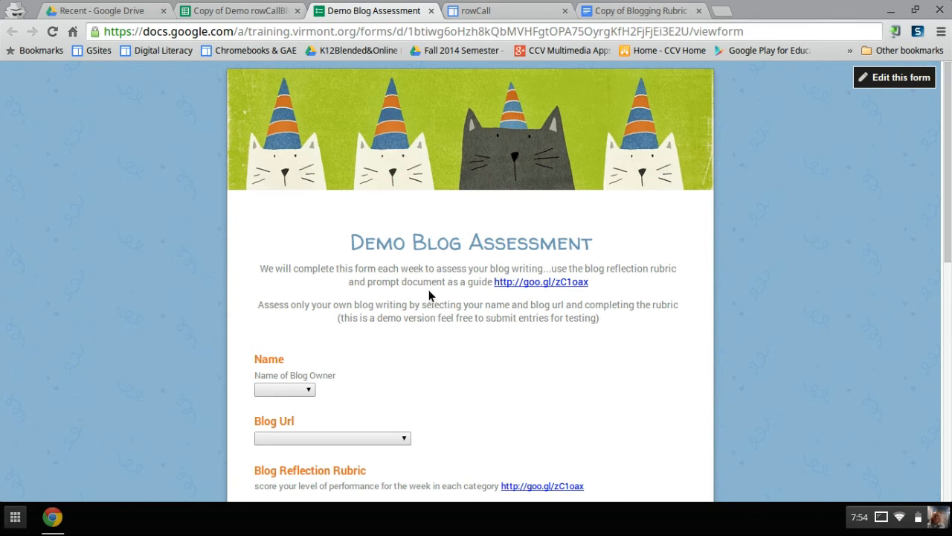
pyautogui.scroll(-3)
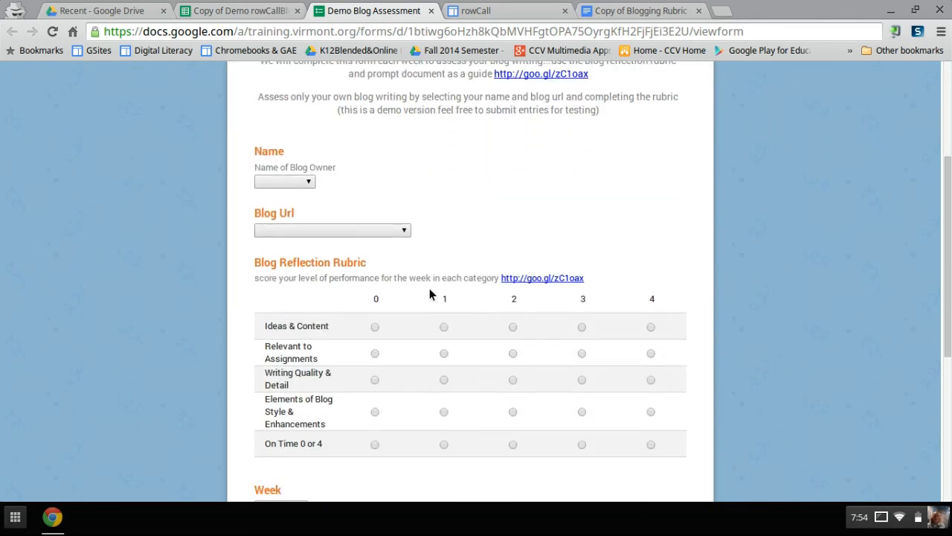
pyautogui.click(640, 10)
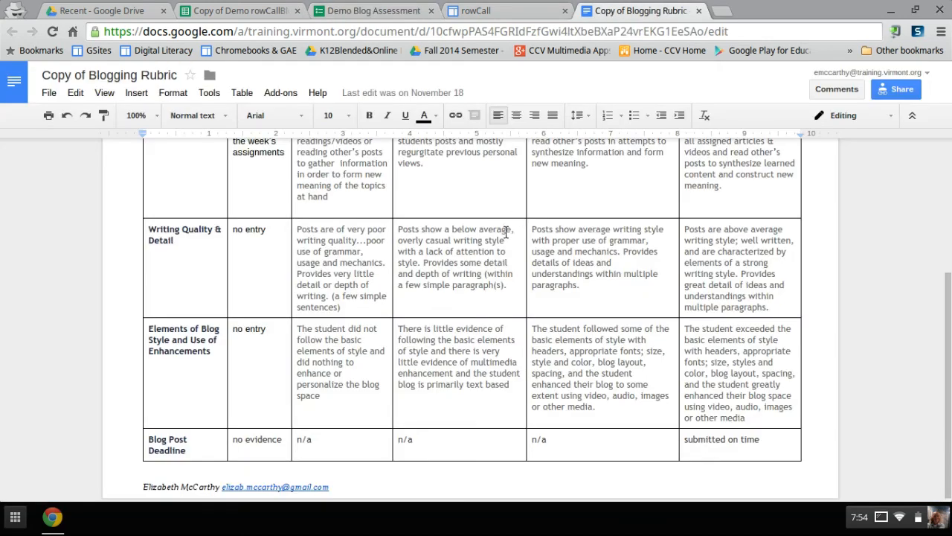
pyautogui.scroll(3)
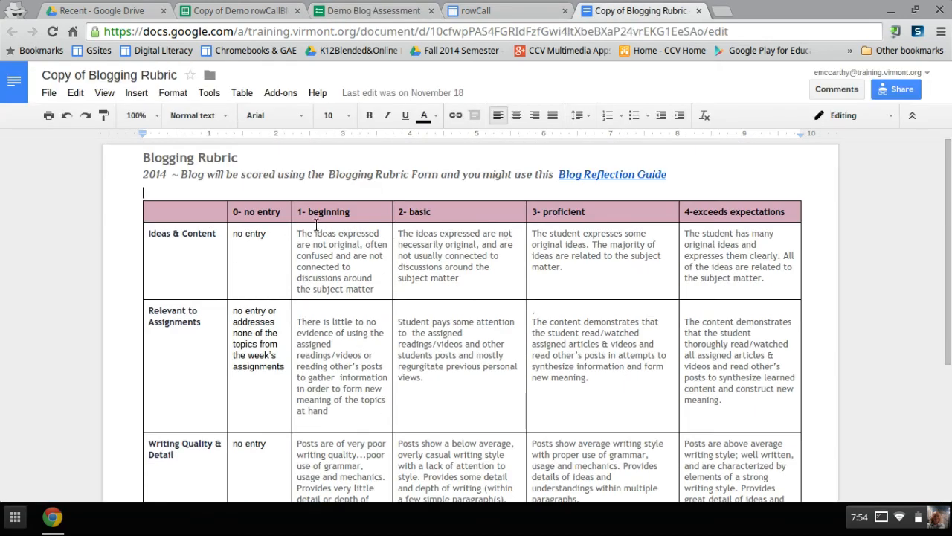
pyautogui.moveTo(417, 307)
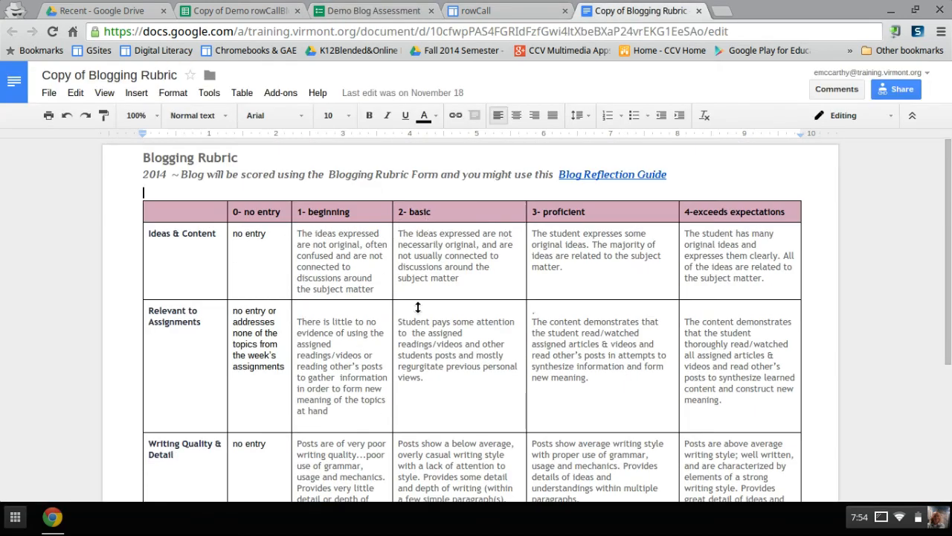
pyautogui.moveTo(237, 339)
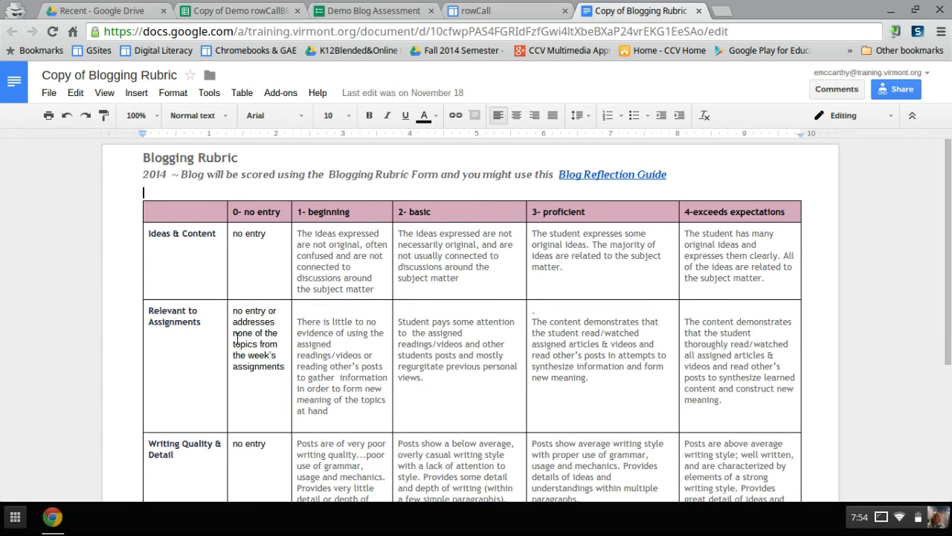
# Fill Robert's entry: his blog URL and rubric scores 0, 1 and 2
pyautogui.click(375, 11)
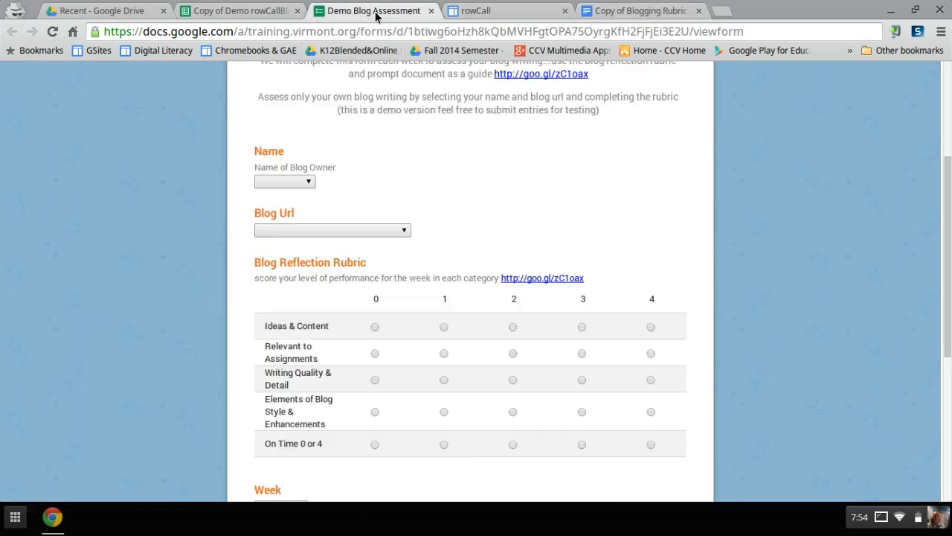
pyautogui.click(286, 181)
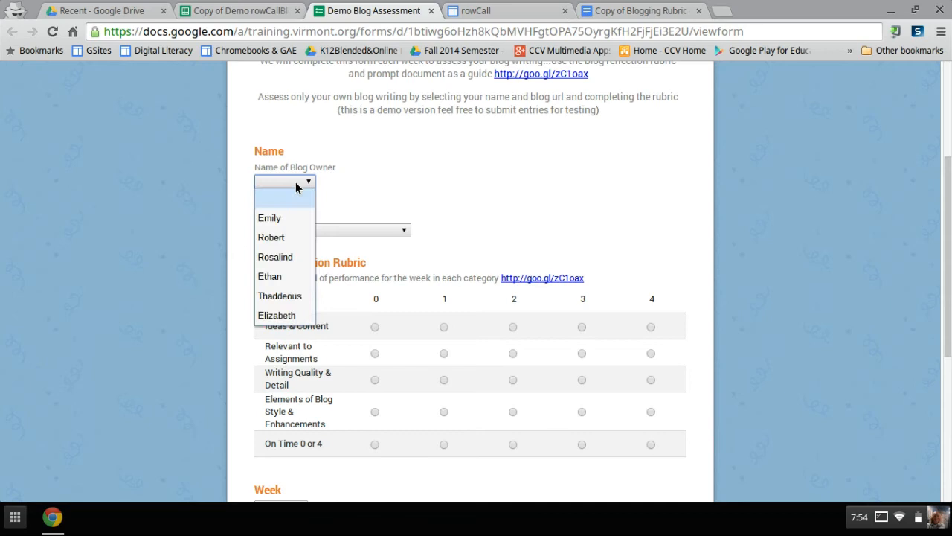
pyautogui.click(271, 239)
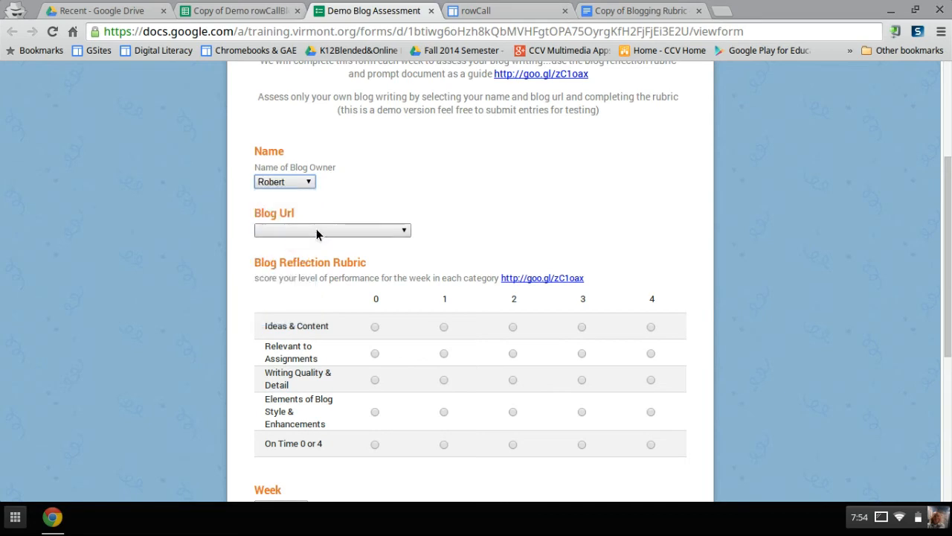
pyautogui.click(332, 229)
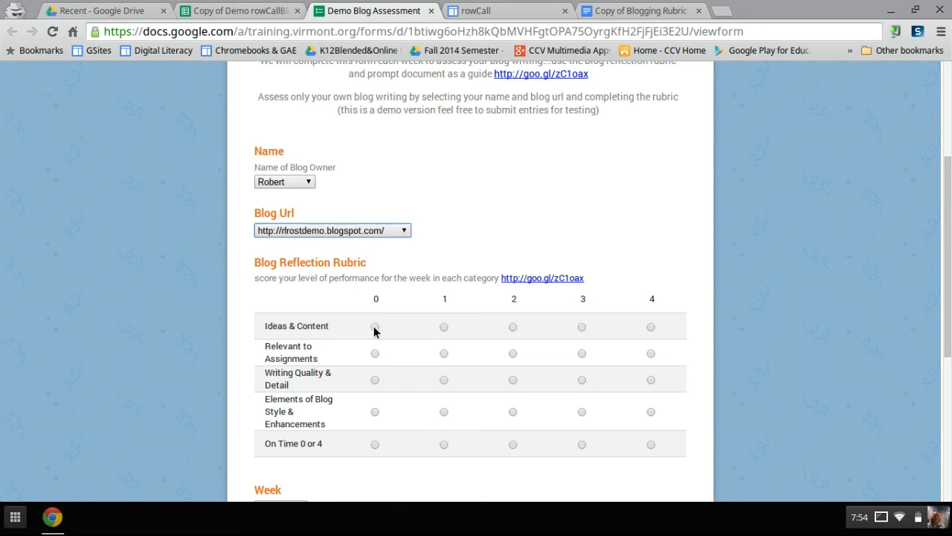
pyautogui.click(375, 326)
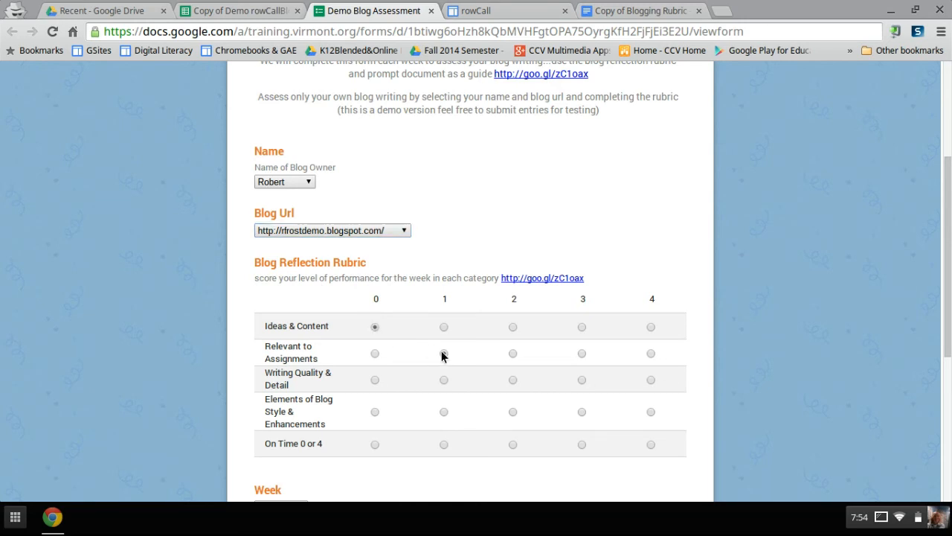
pyautogui.click(444, 352)
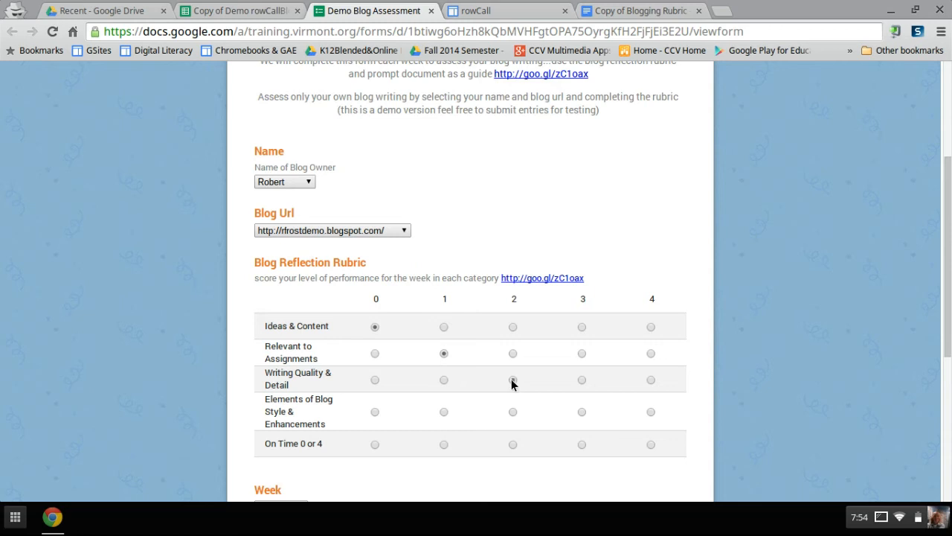
pyautogui.click(512, 379)
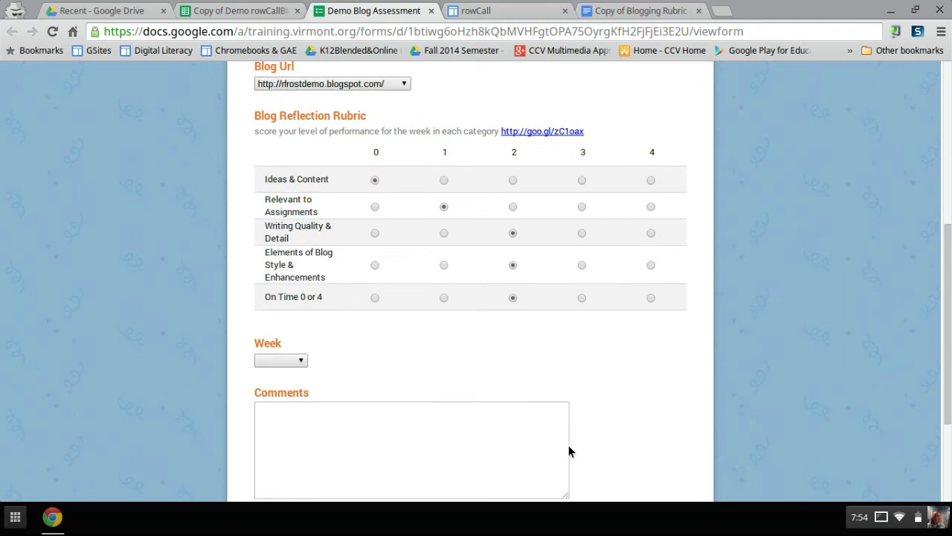
# Set Week #3, add the comment 'feedback' and submit the response
pyautogui.scroll(3)
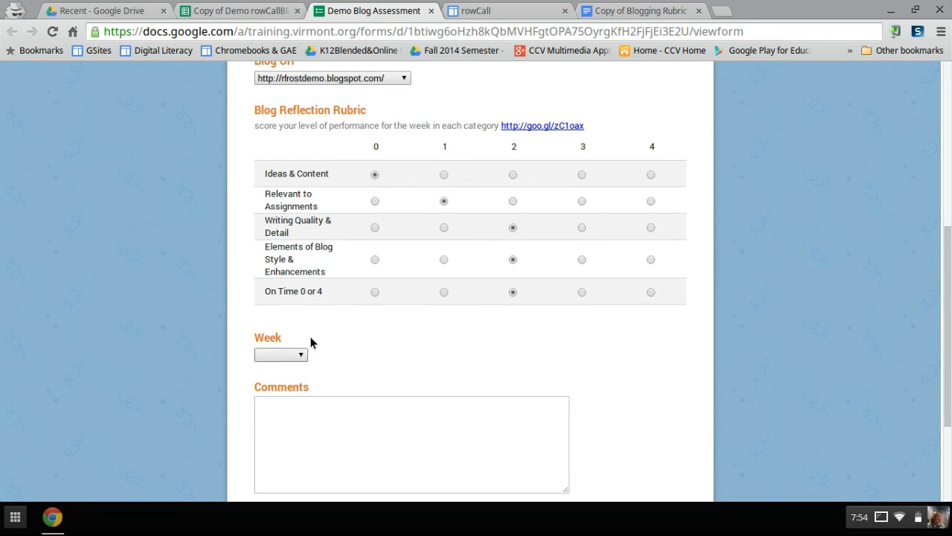
pyautogui.click(280, 354)
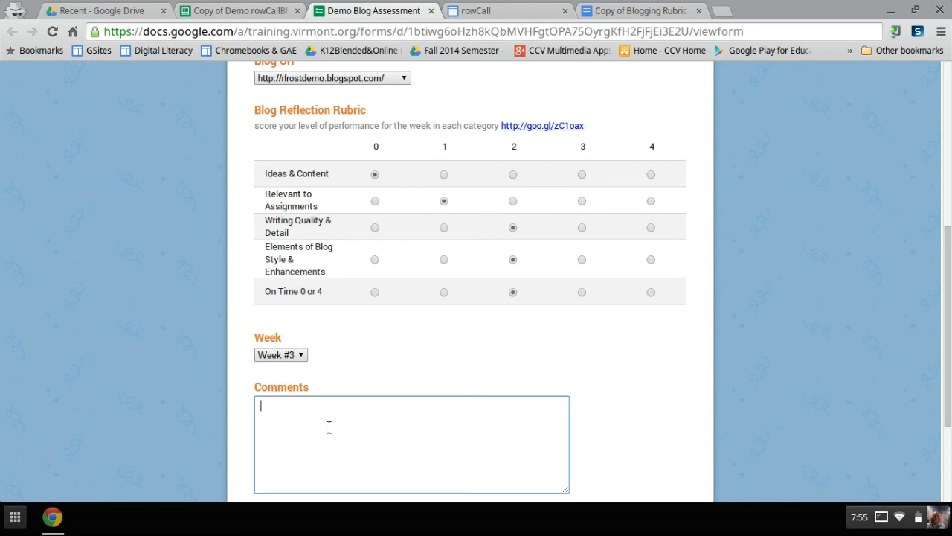
pyautogui.write('feedback')
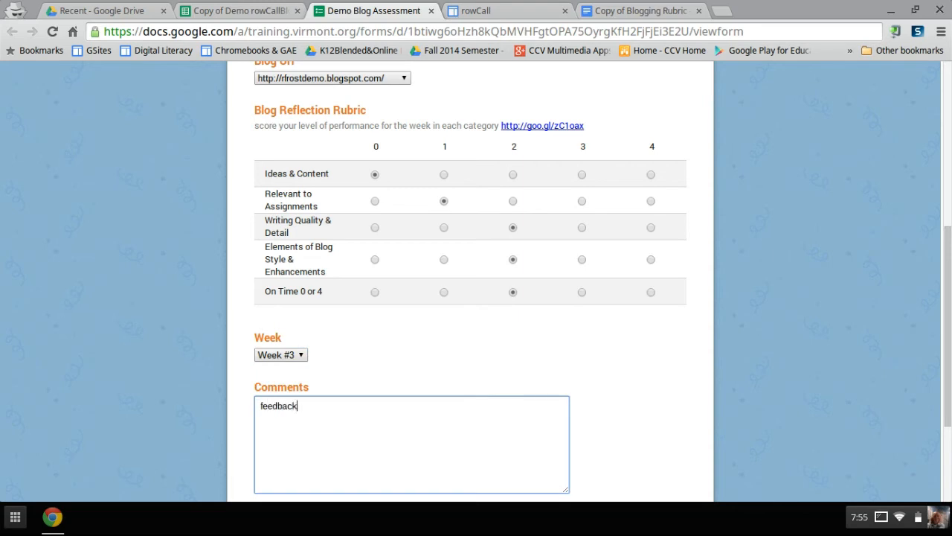
pyautogui.scroll(-3)
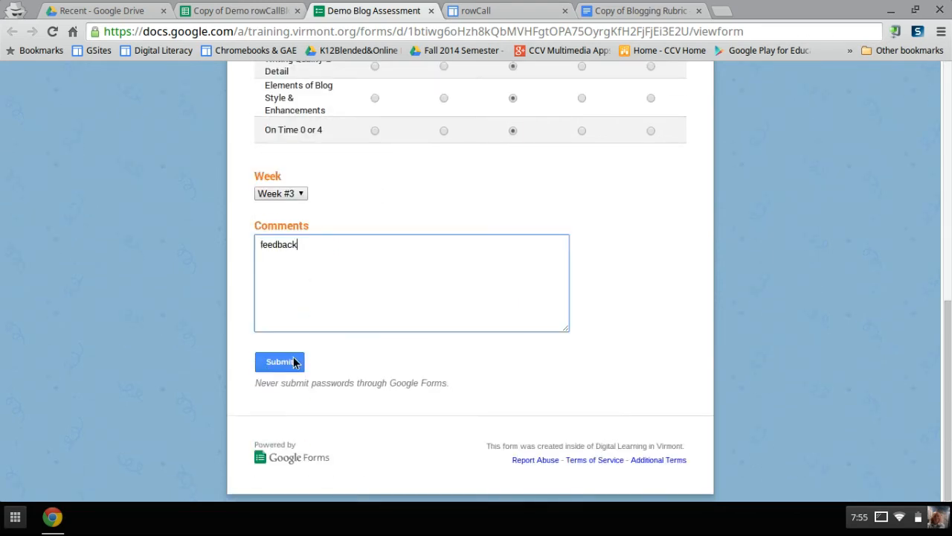
pyautogui.click(279, 361)
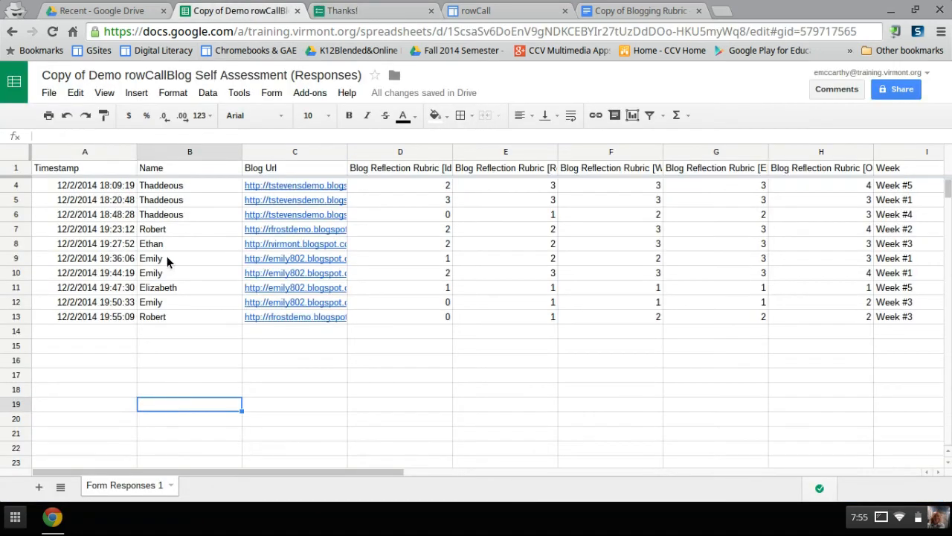
# Review the form's response summary charts from the responses spreadsheet
pyautogui.hscroll(3)
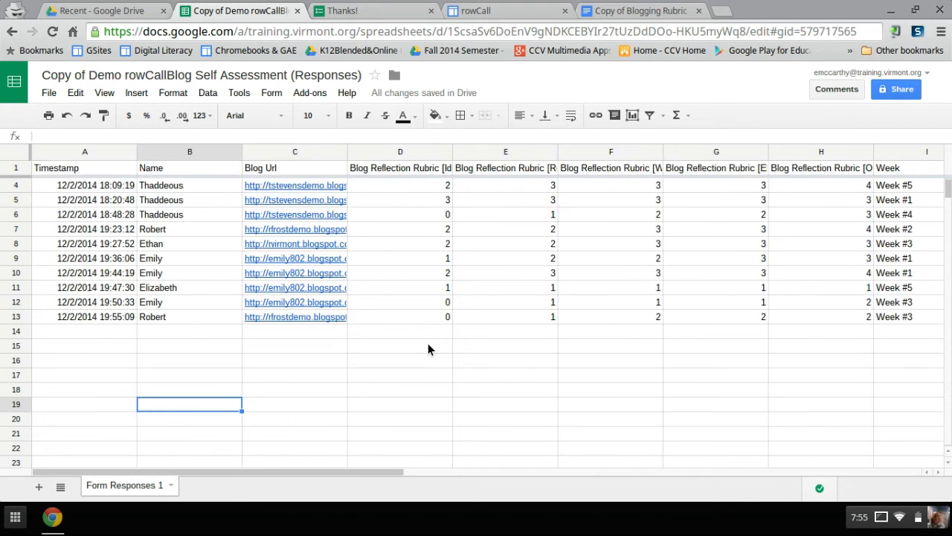
pyautogui.click(271, 92)
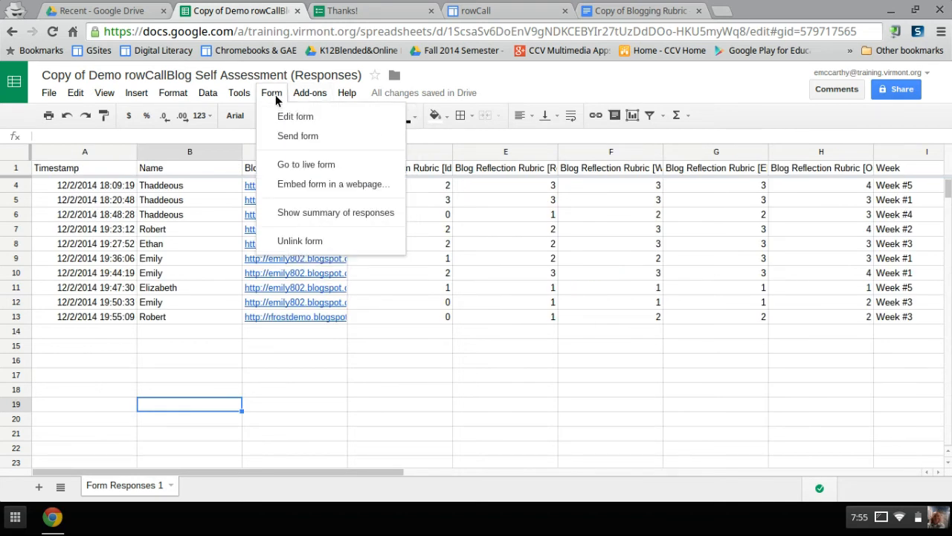
pyautogui.click(336, 211)
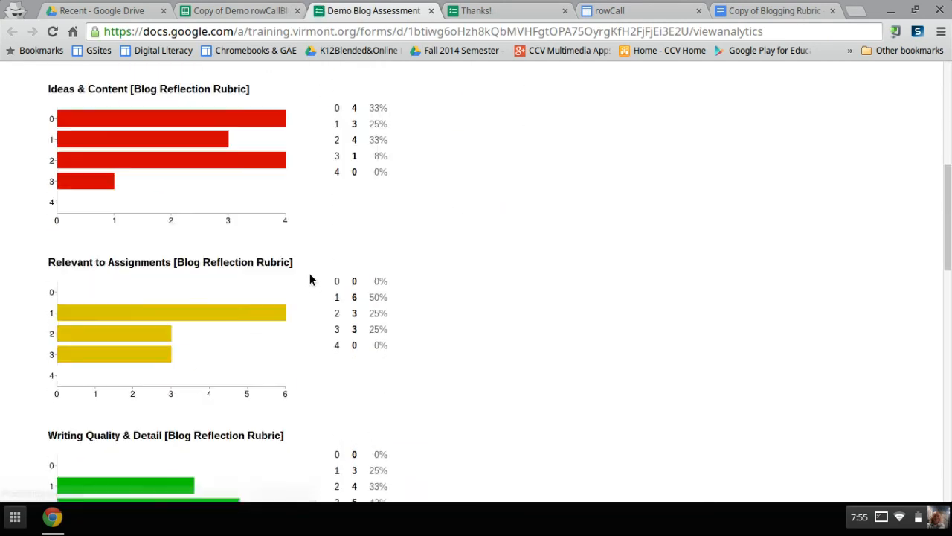
pyautogui.scroll(-3)
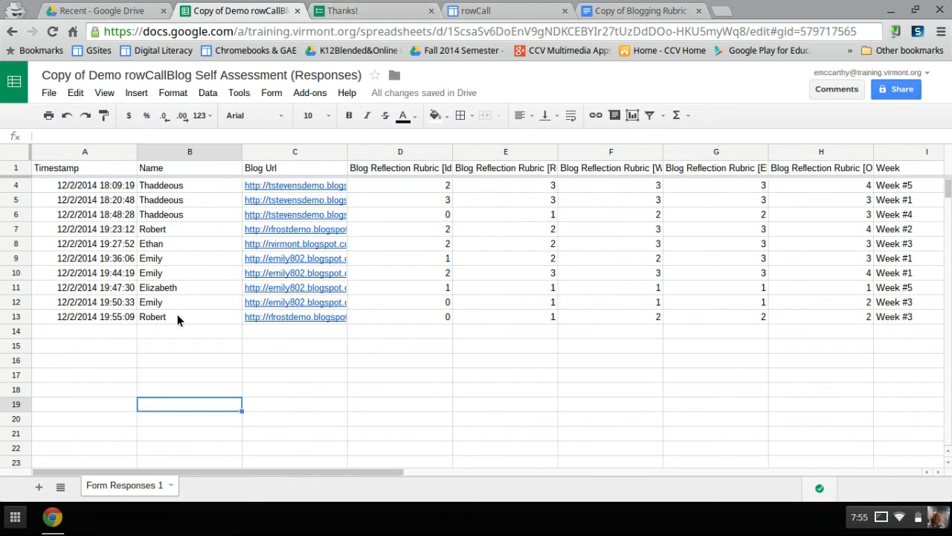
pyautogui.moveTo(162, 350)
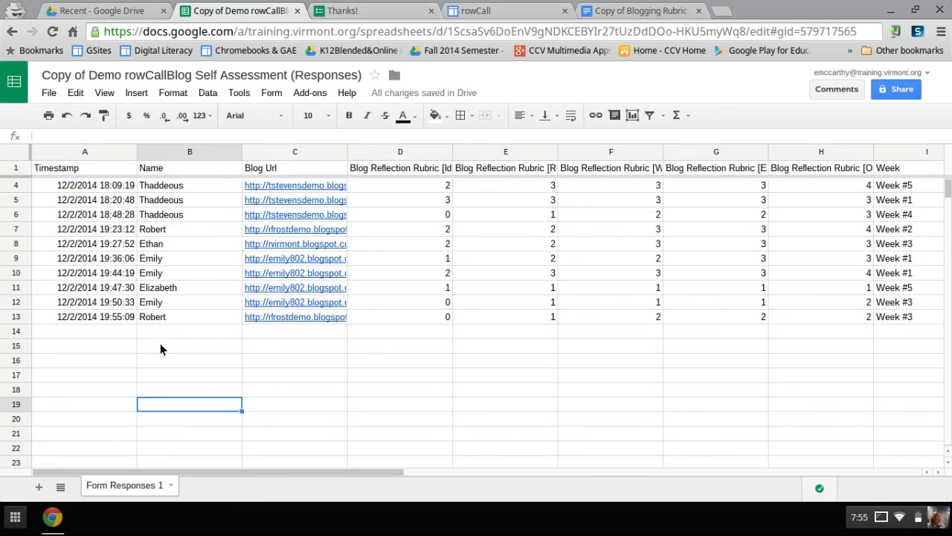
pyautogui.moveTo(211, 351)
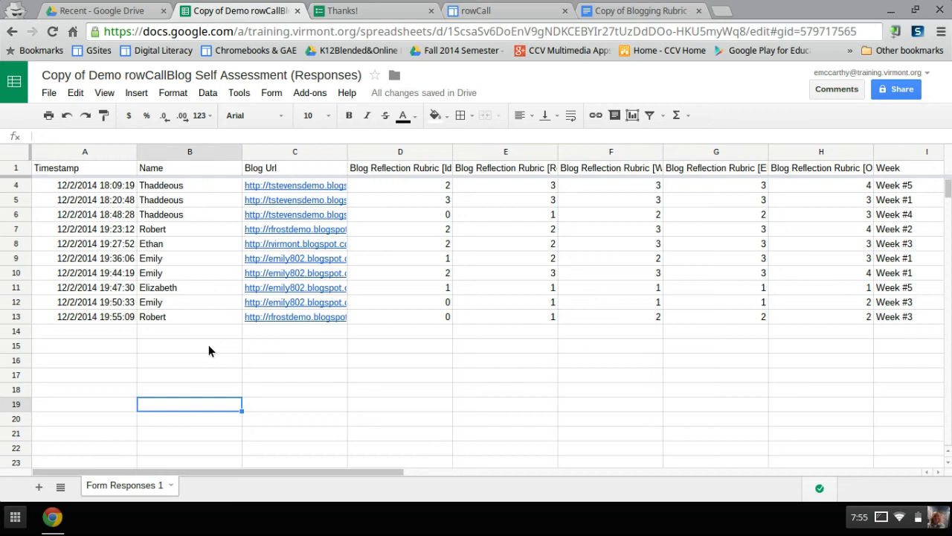
pyautogui.moveTo(211, 489)
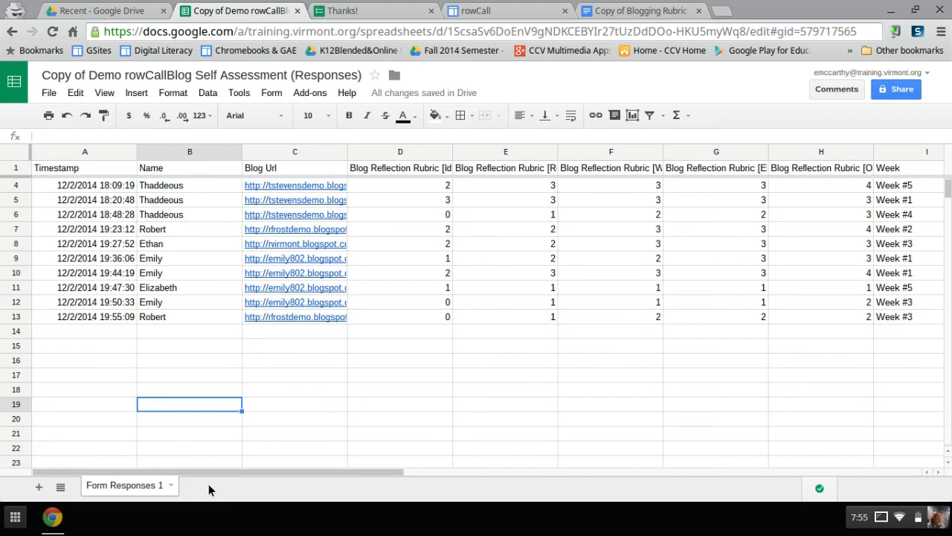
pyautogui.moveTo(211, 470)
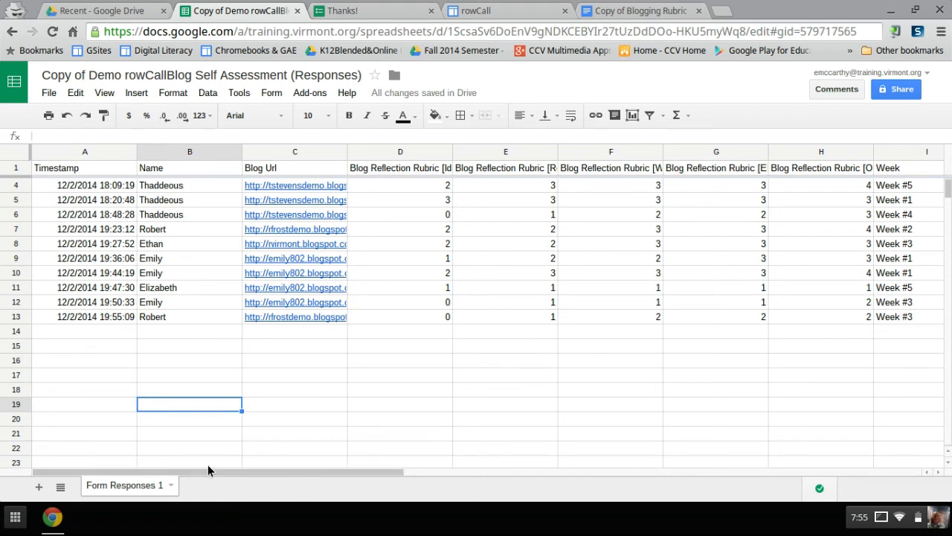
pyautogui.moveTo(226, 244)
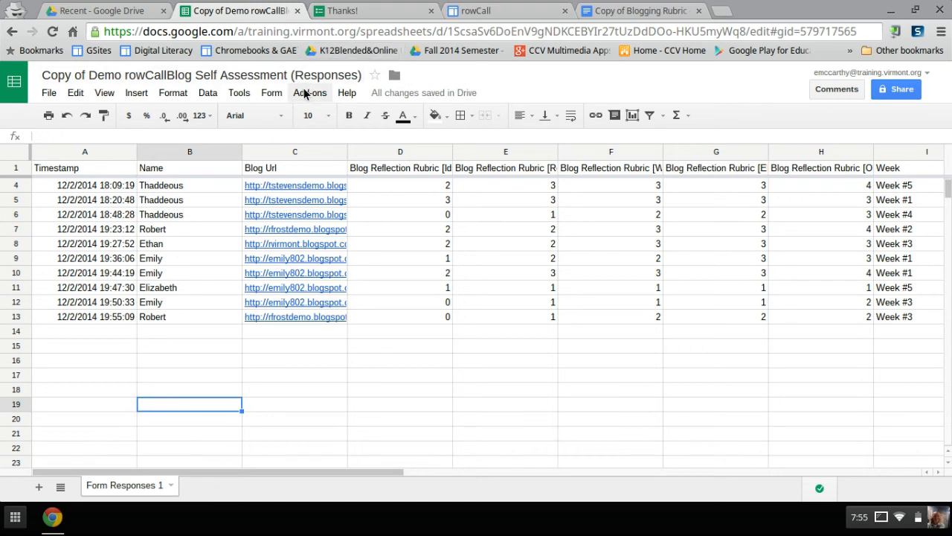
# Locate rowCall in the add-on store and start its free install
pyautogui.click(309, 92)
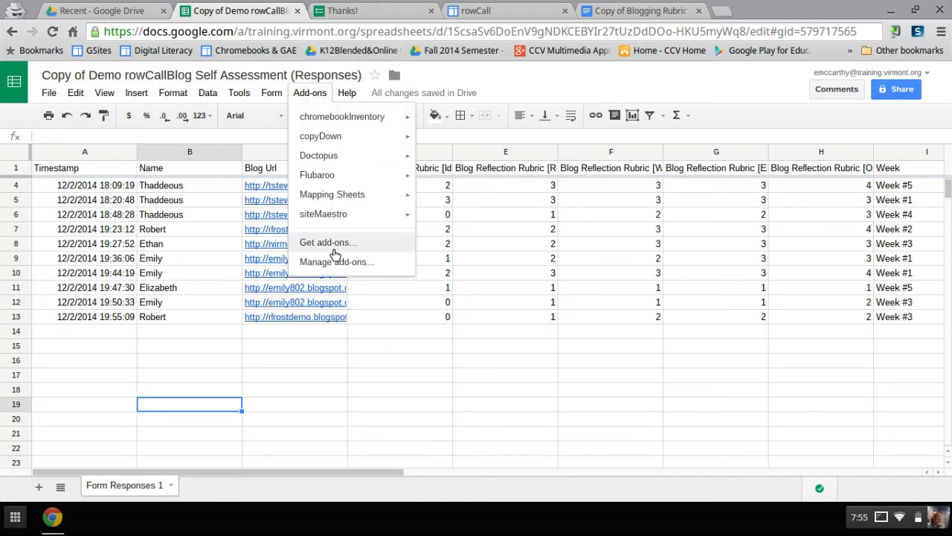
pyautogui.click(327, 241)
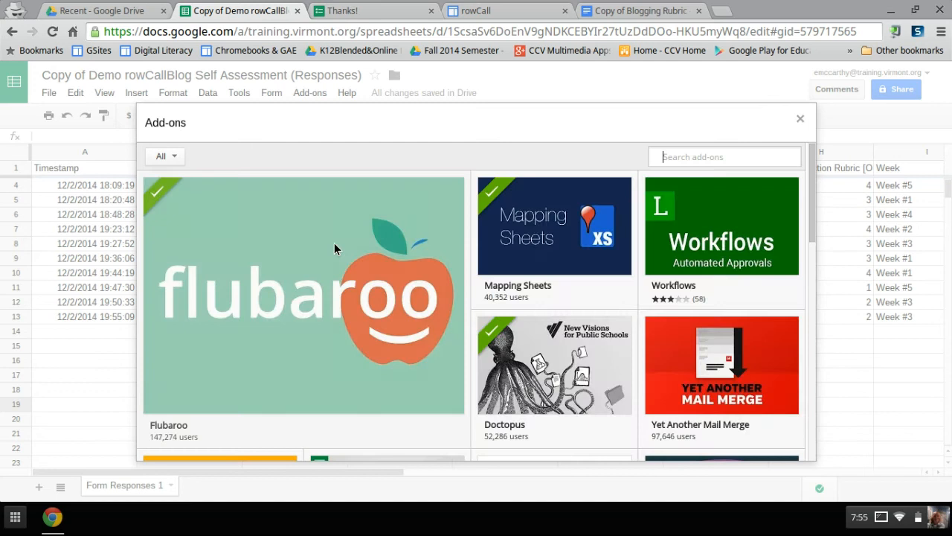
pyautogui.scroll(-3)
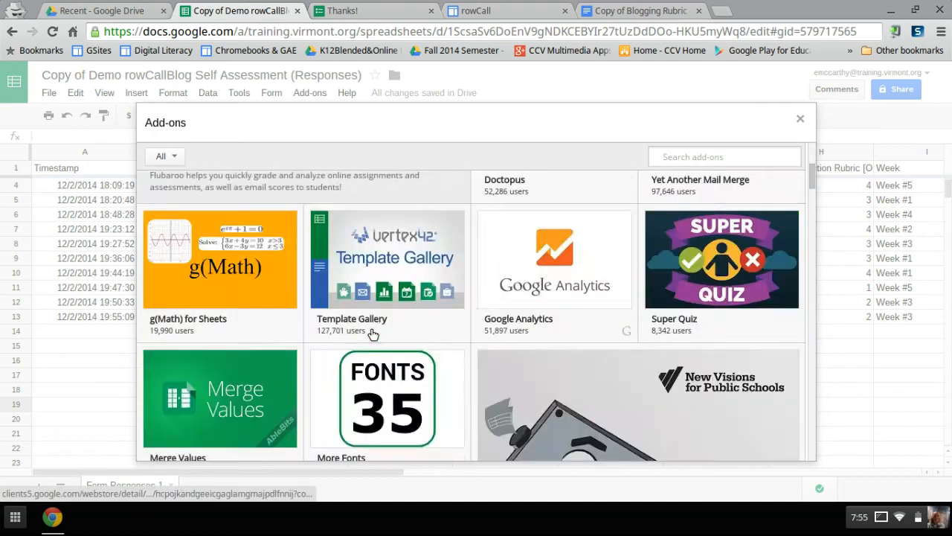
pyautogui.scroll(-3)
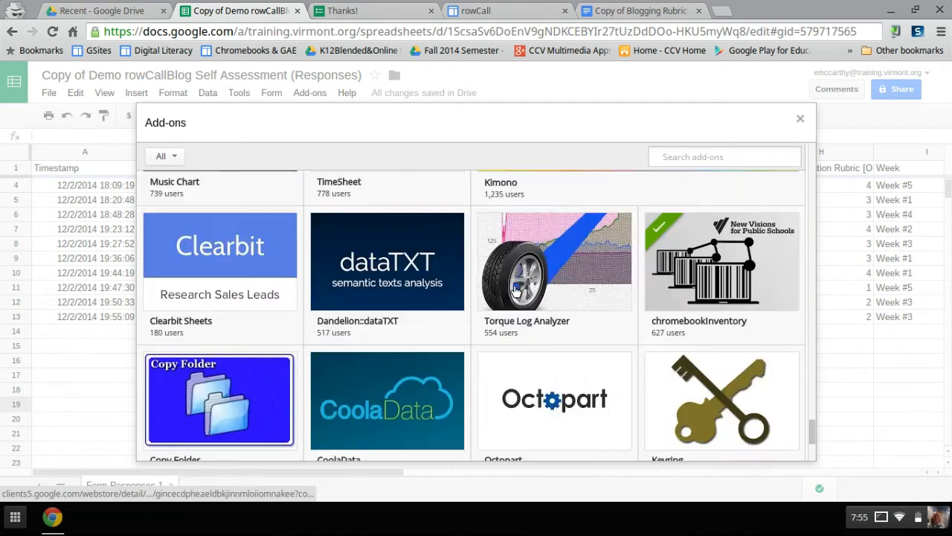
pyautogui.scroll(-3)
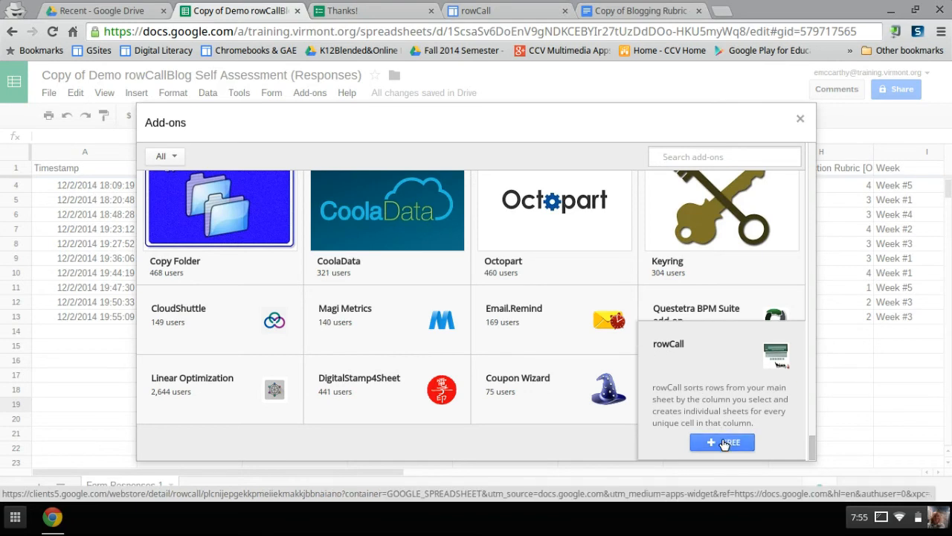
pyautogui.click(722, 442)
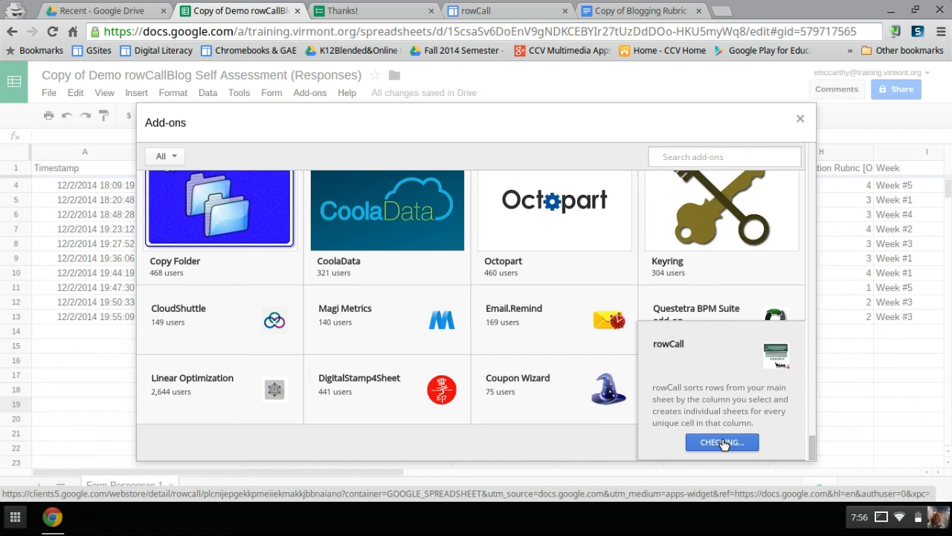
pyautogui.click(721, 442)
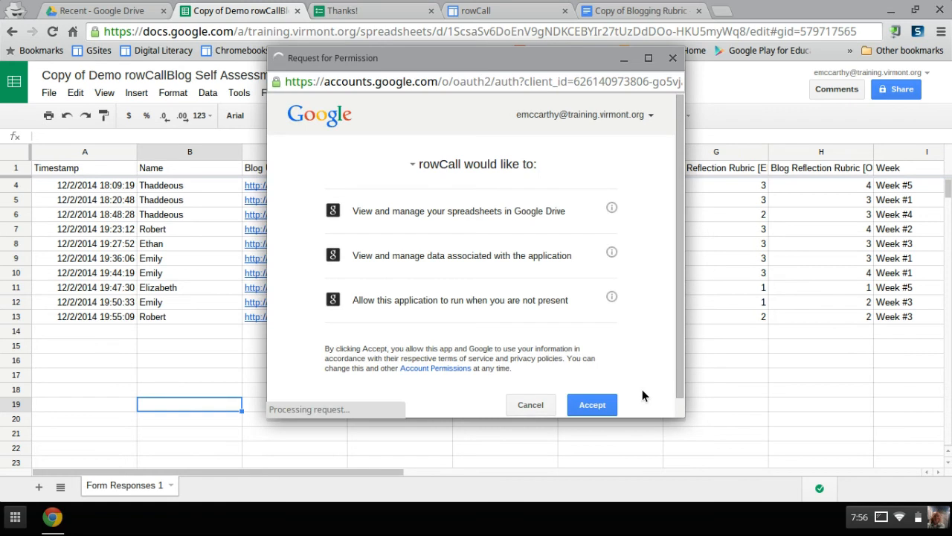
# Accept rowCall's permission request so the add-on finishes installing
pyautogui.click(592, 404)
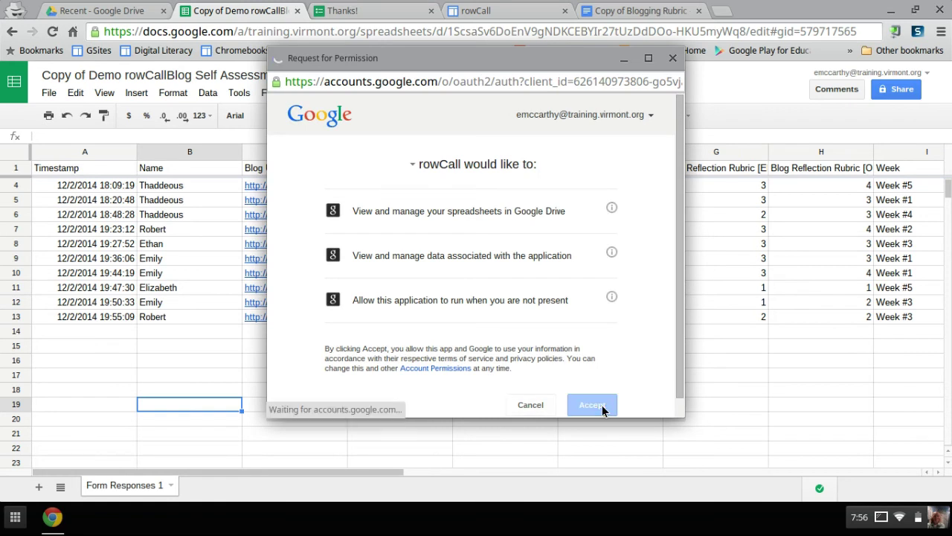
pyautogui.click(592, 405)
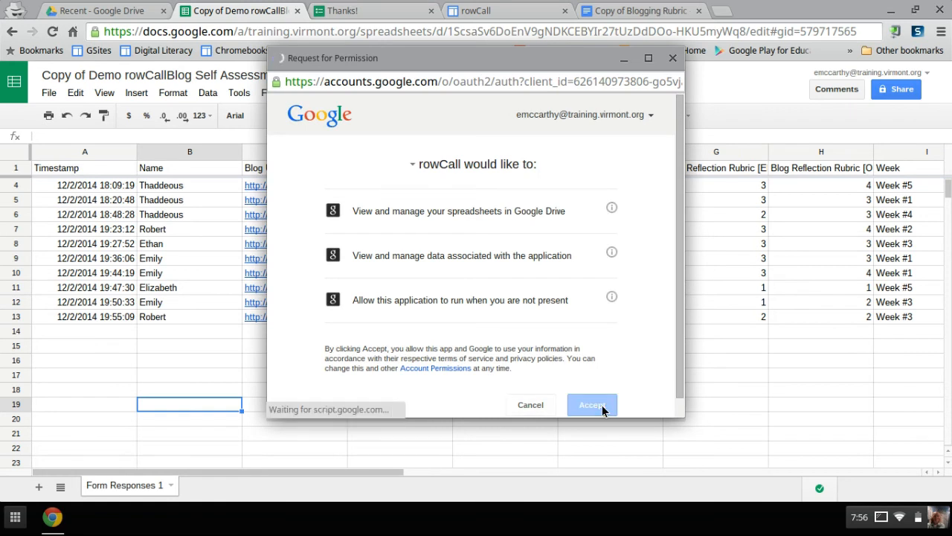
pyautogui.click(592, 405)
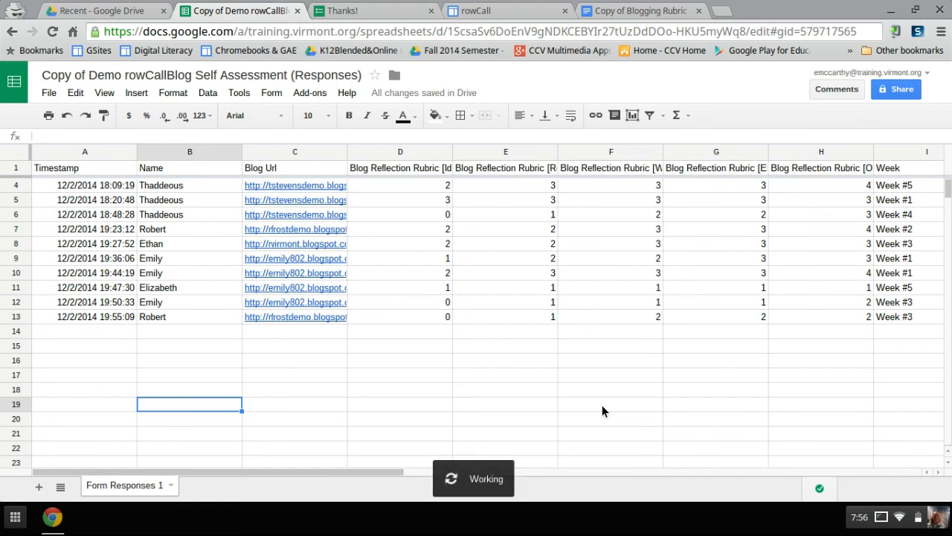
pyautogui.click(309, 92)
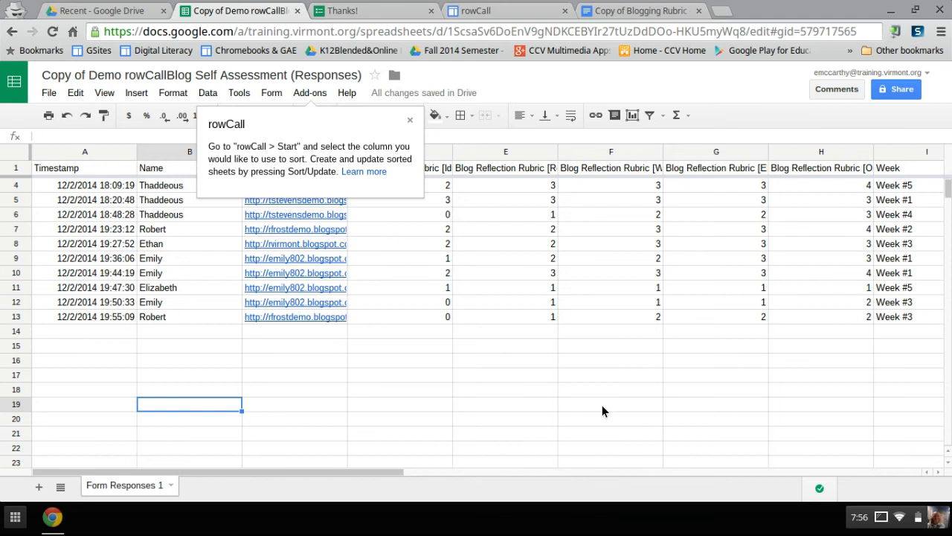
pyautogui.moveTo(364, 171)
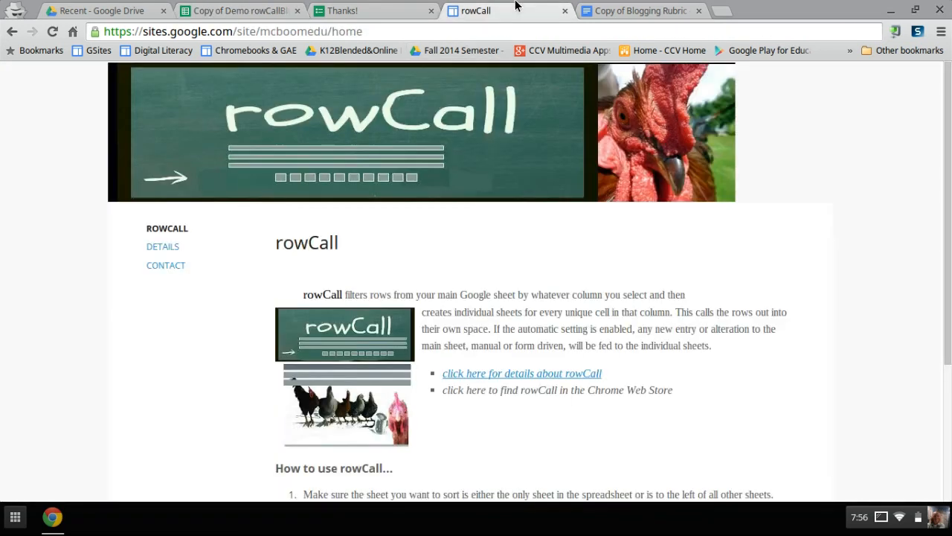
# Browse the rowCall site's Details and Contact pages, then return to the responses sheet
pyautogui.click(162, 247)
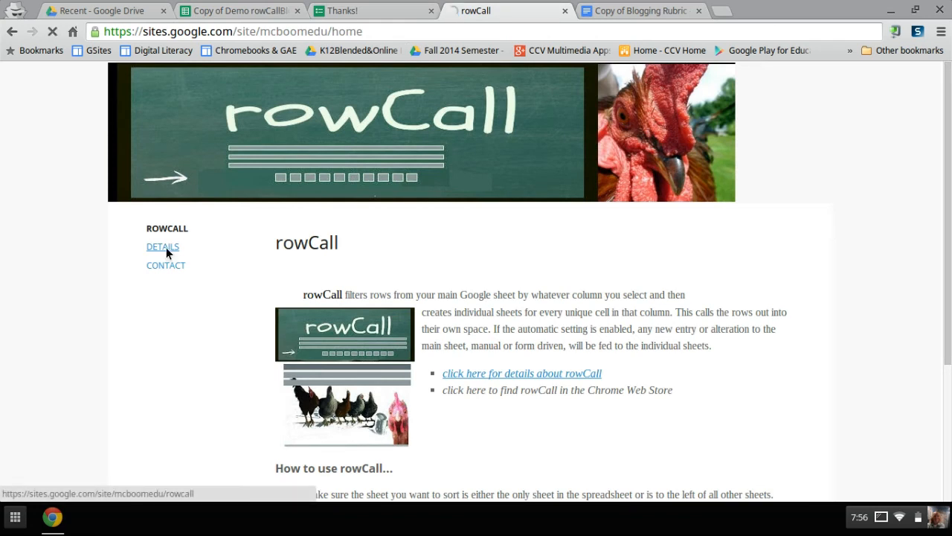
pyautogui.click(163, 247)
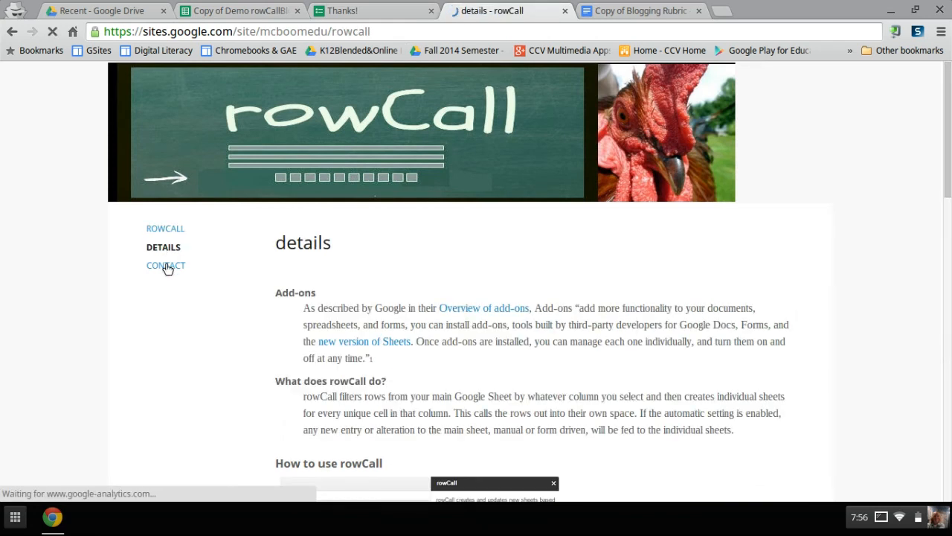
pyautogui.moveTo(190, 324)
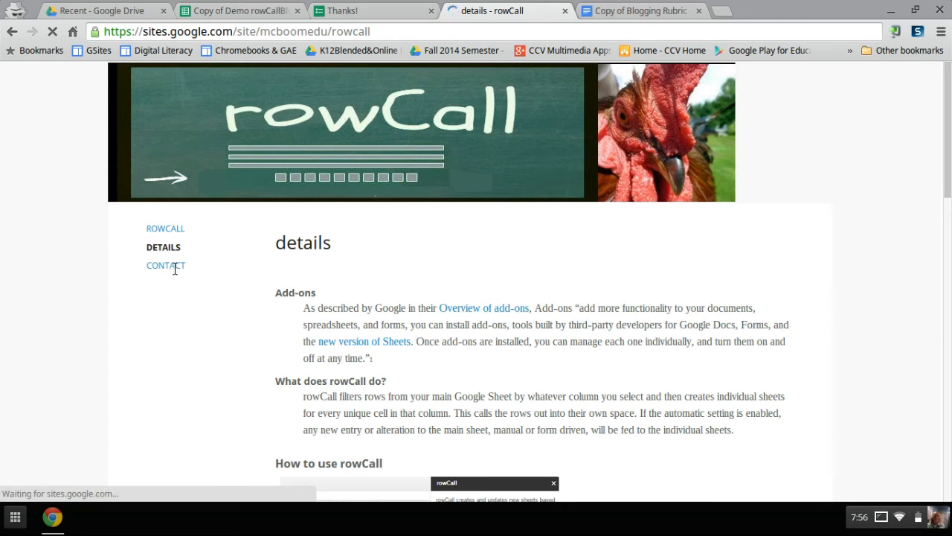
pyautogui.click(166, 265)
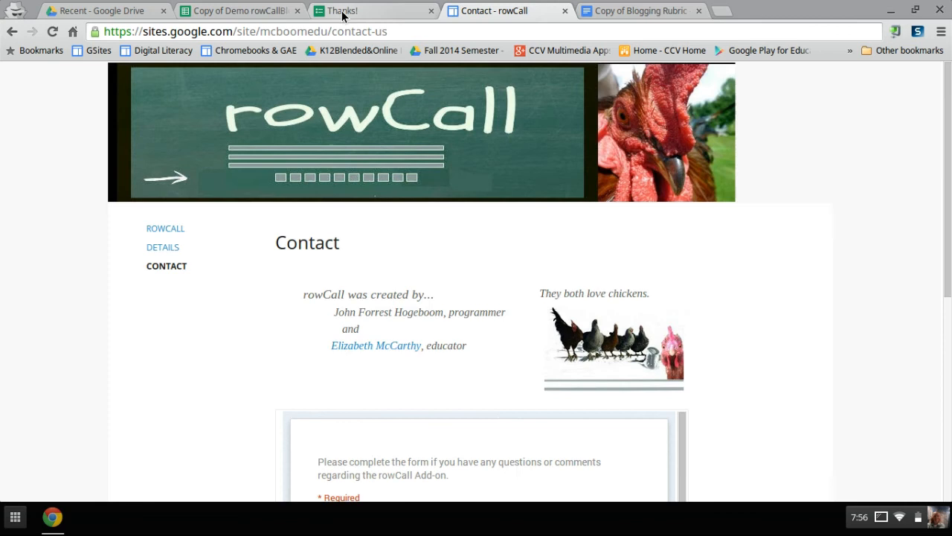
pyautogui.click(238, 10)
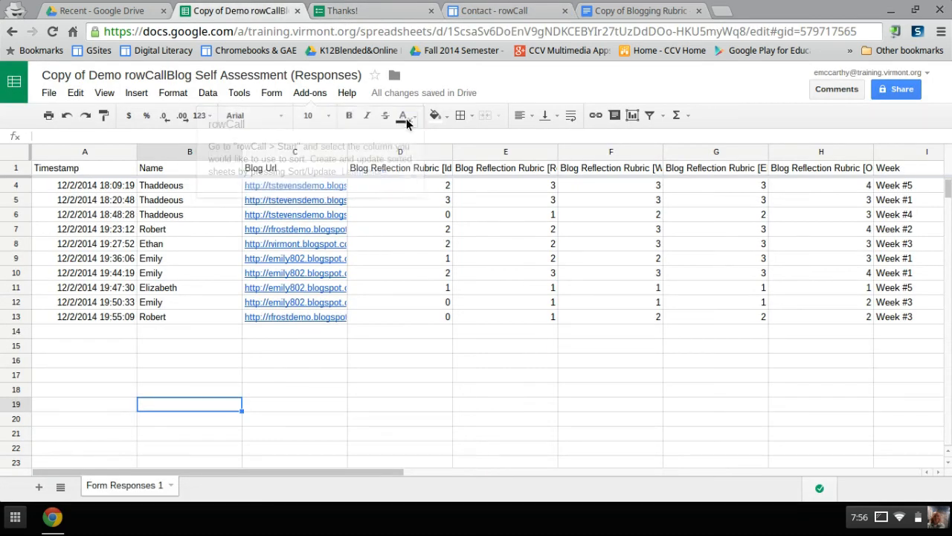
# Start rowCall and keep Name as the sort column in its sidebar
pyautogui.click(310, 92)
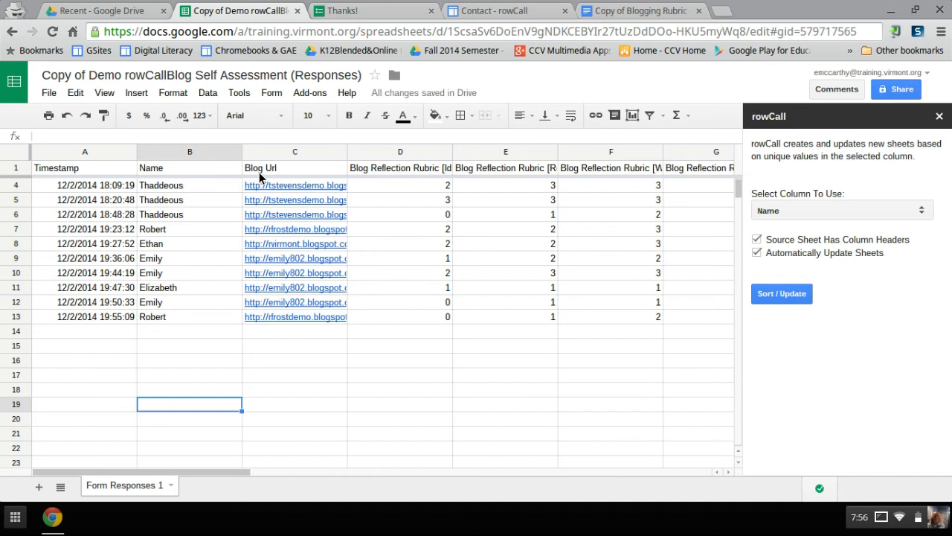
pyautogui.moveTo(103, 157)
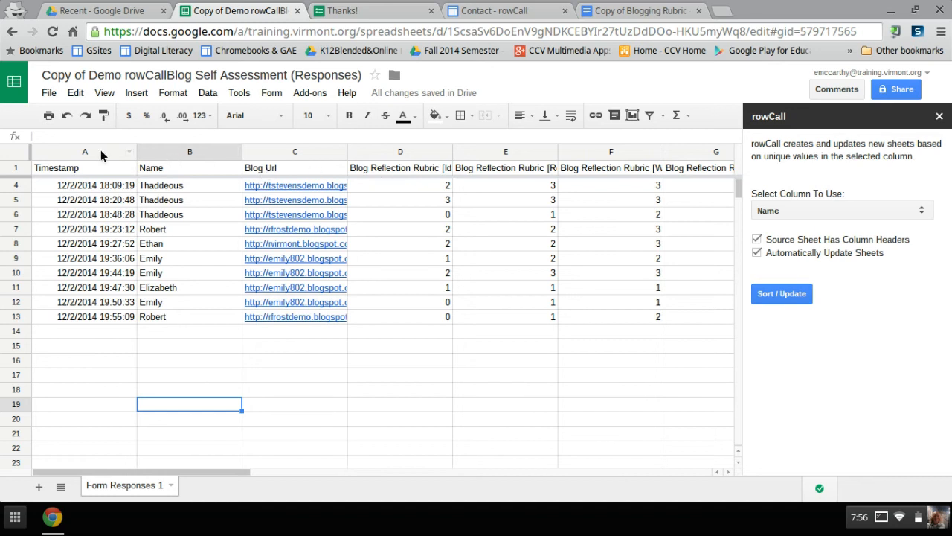
pyautogui.moveTo(455, 186)
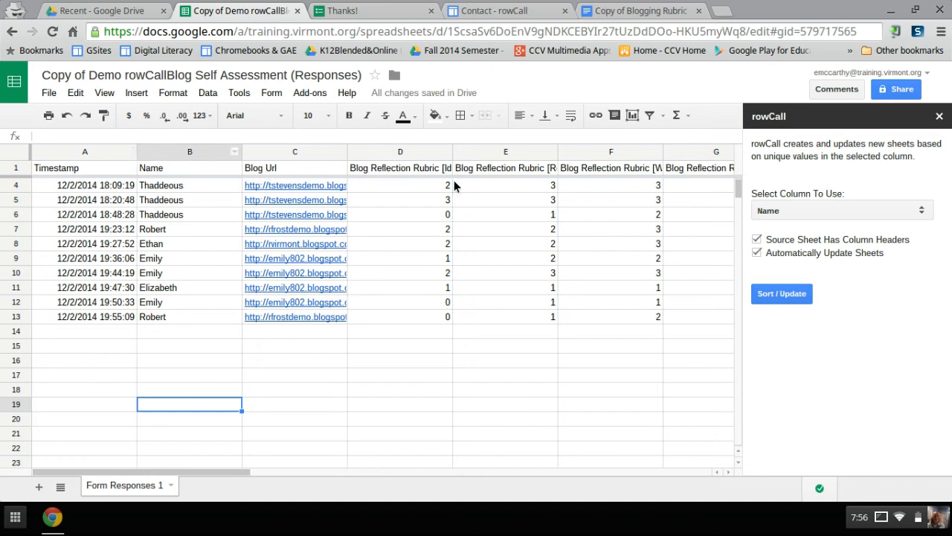
pyautogui.click(841, 210)
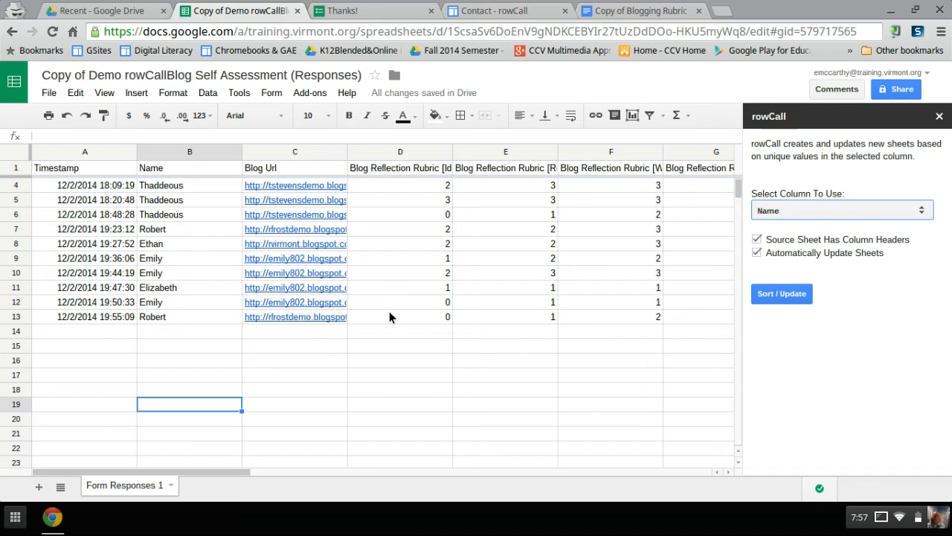
pyautogui.moveTo(594, 336)
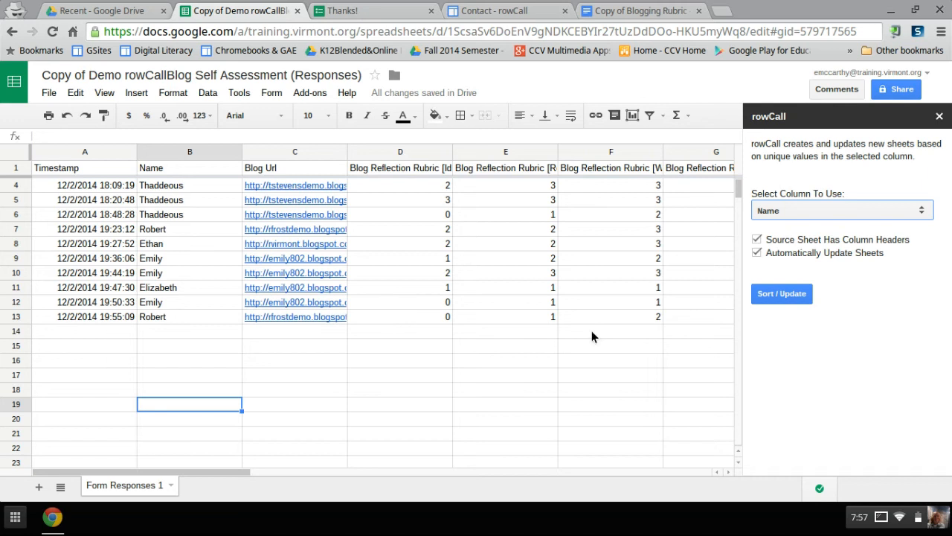
pyautogui.moveTo(405, 320)
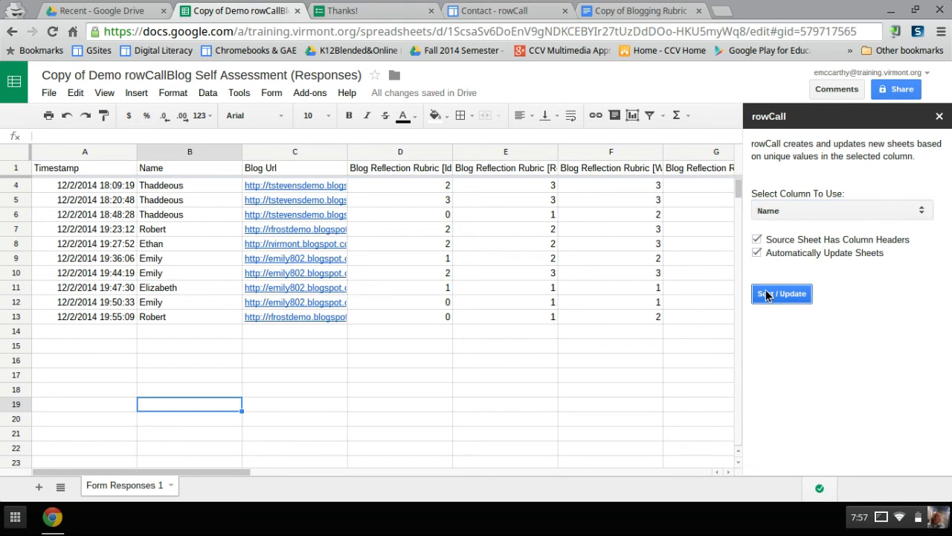
# Sort responses into per-student sheets and check Robert's, Emily's and Ethan's tabs
pyautogui.click(781, 293)
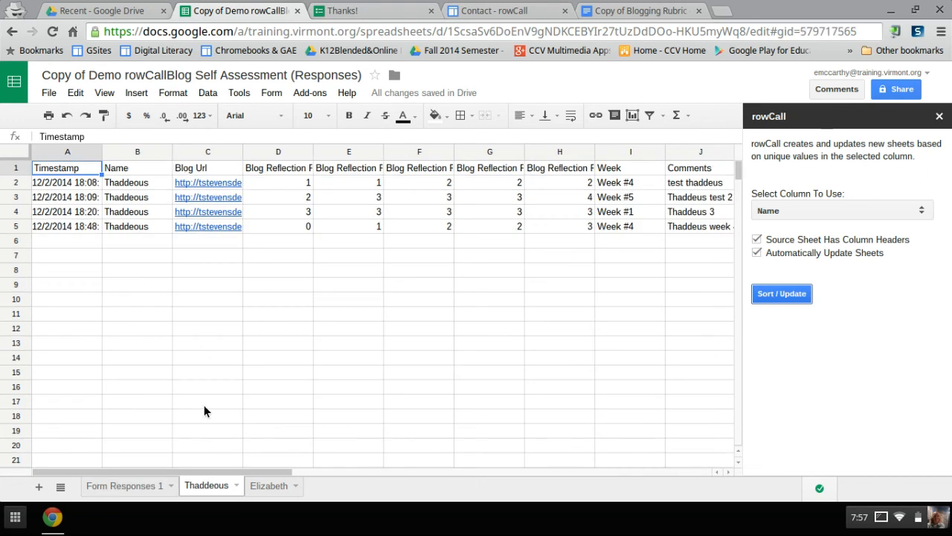
pyautogui.click(268, 485)
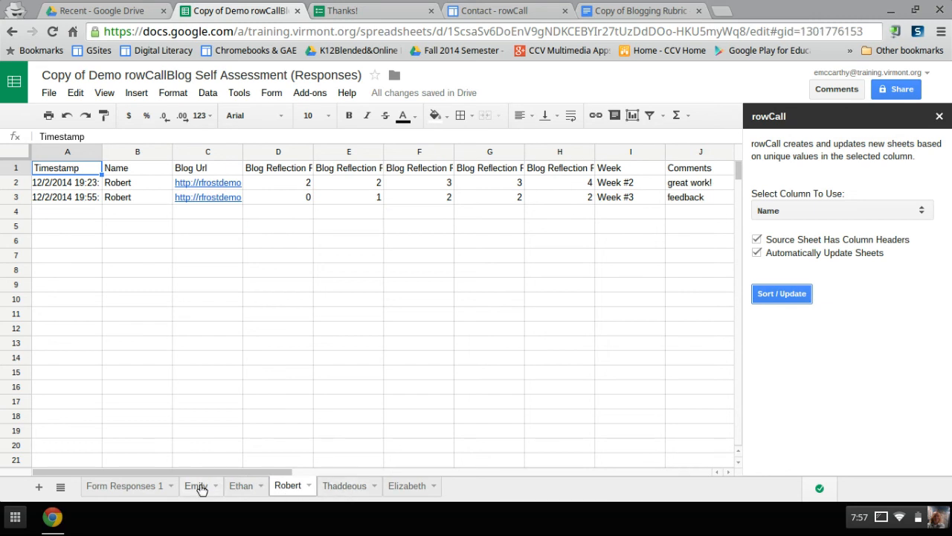
pyautogui.click(196, 485)
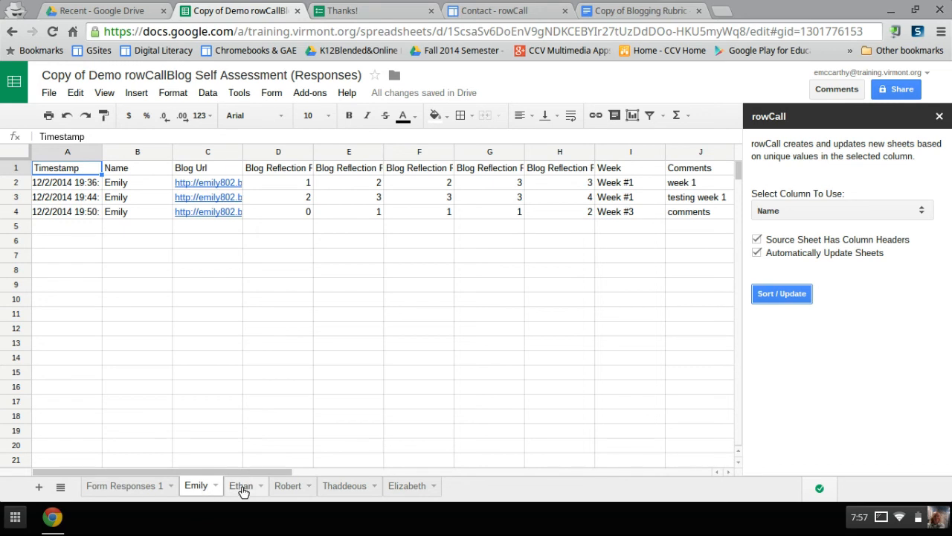
pyautogui.click(241, 486)
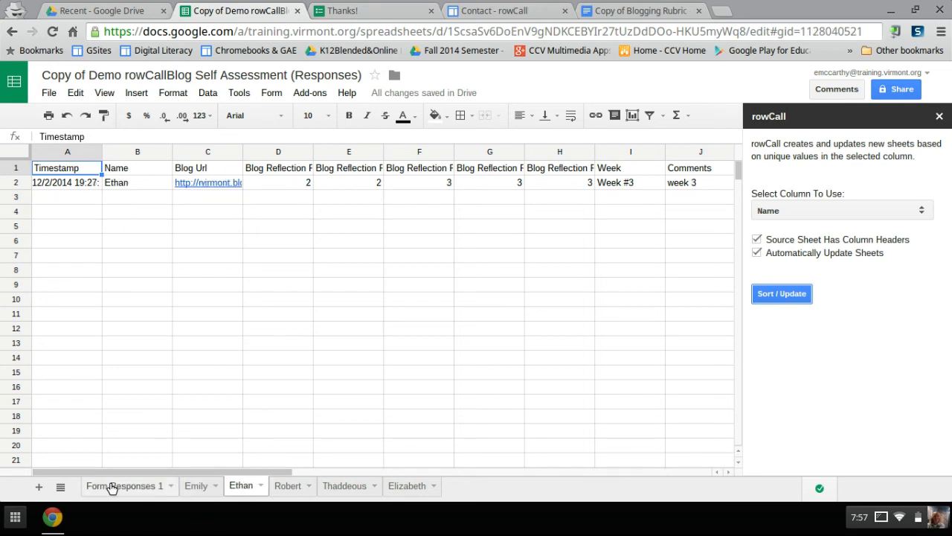
pyautogui.click(124, 485)
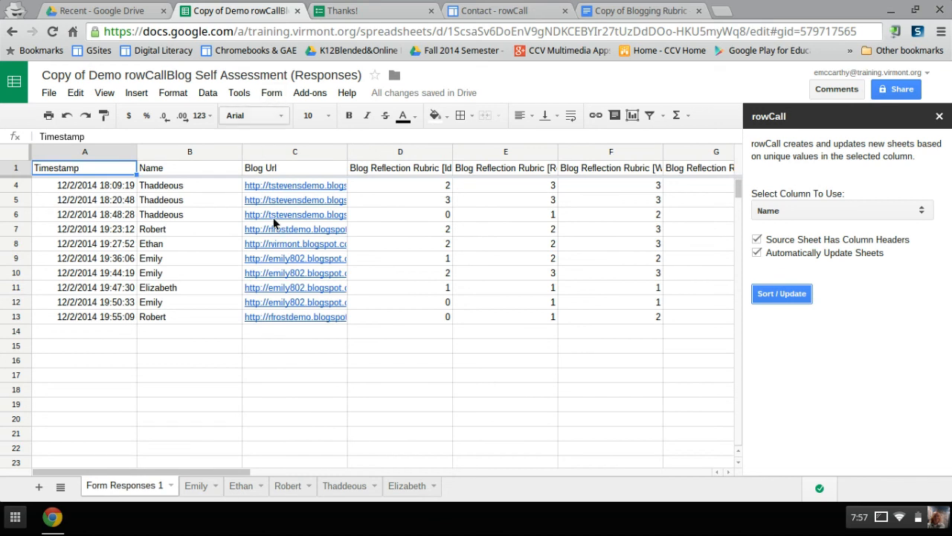
pyautogui.moveTo(280, 274)
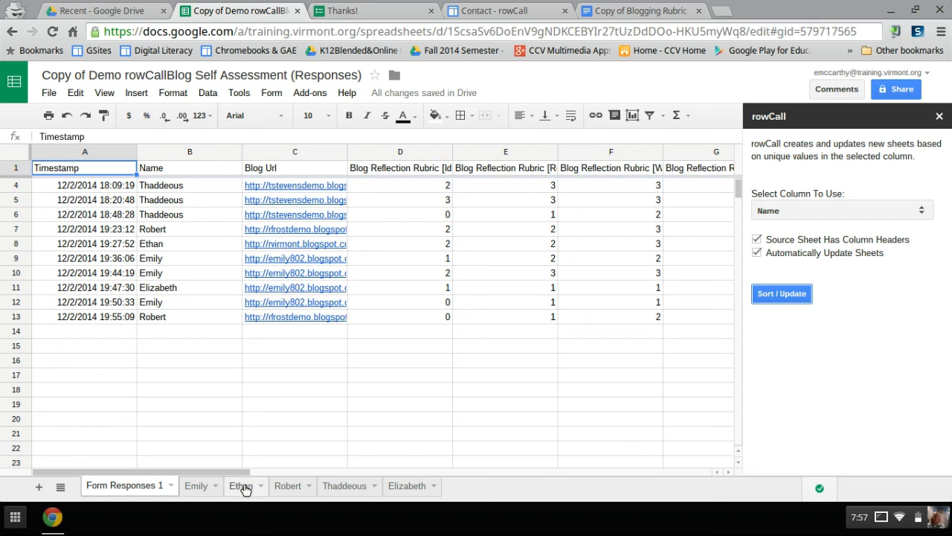
pyautogui.click(241, 485)
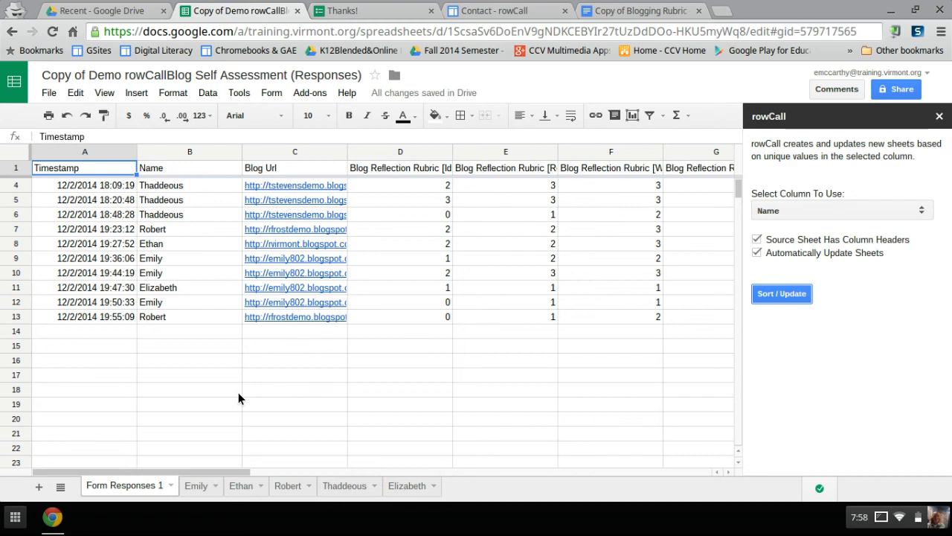
pyautogui.moveTo(353, 440)
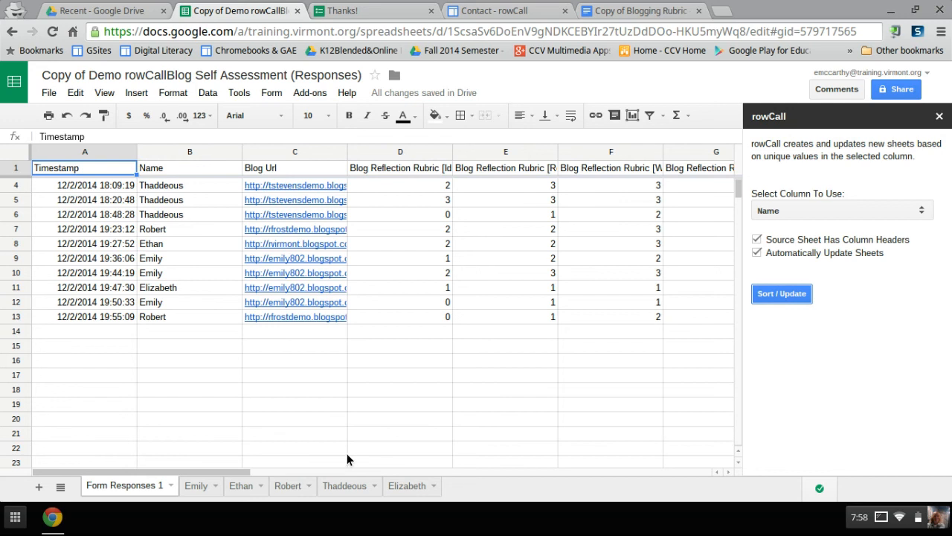
pyautogui.click(196, 485)
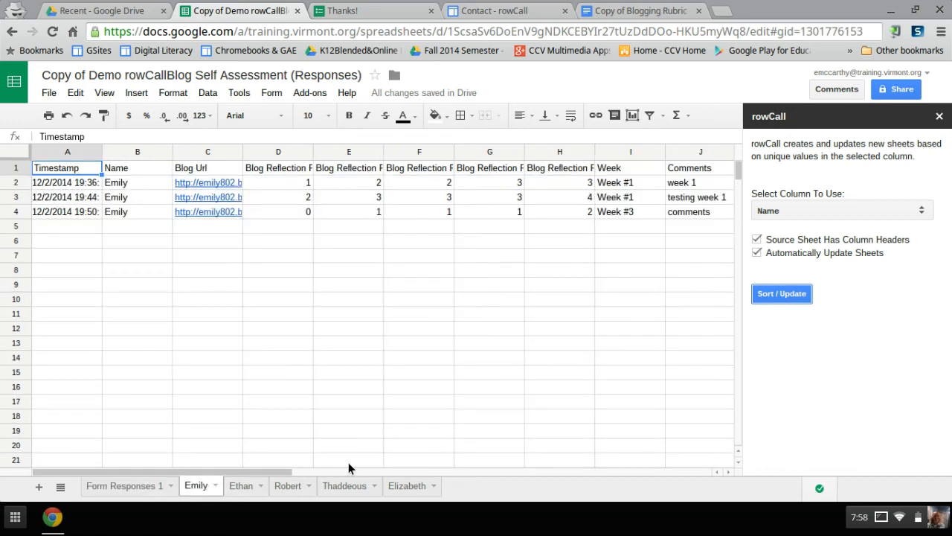
pyautogui.hscroll(3)
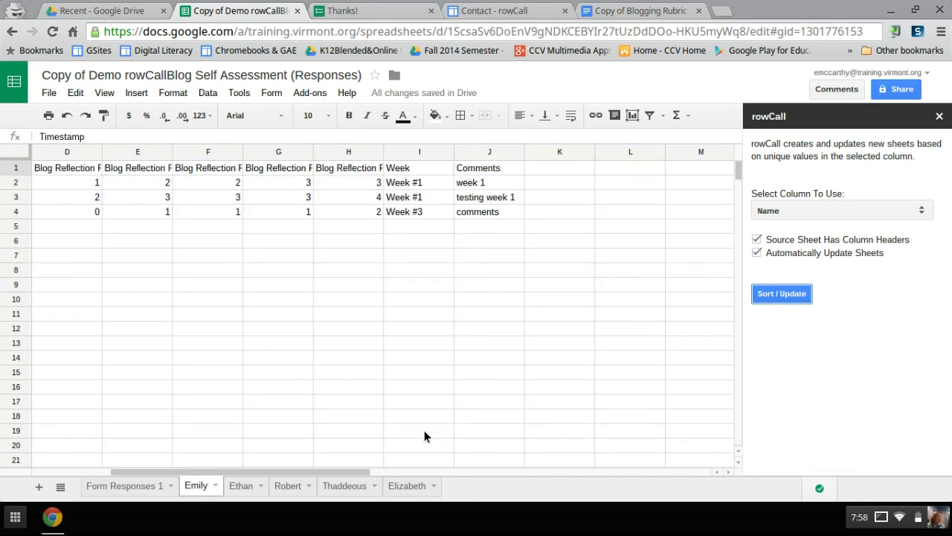
pyautogui.moveTo(593, 175)
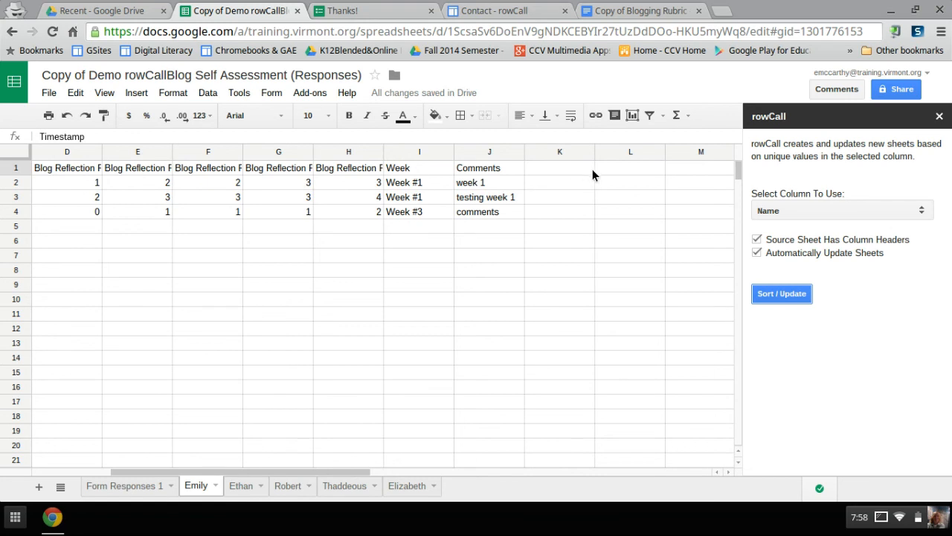
pyautogui.moveTo(349, 191)
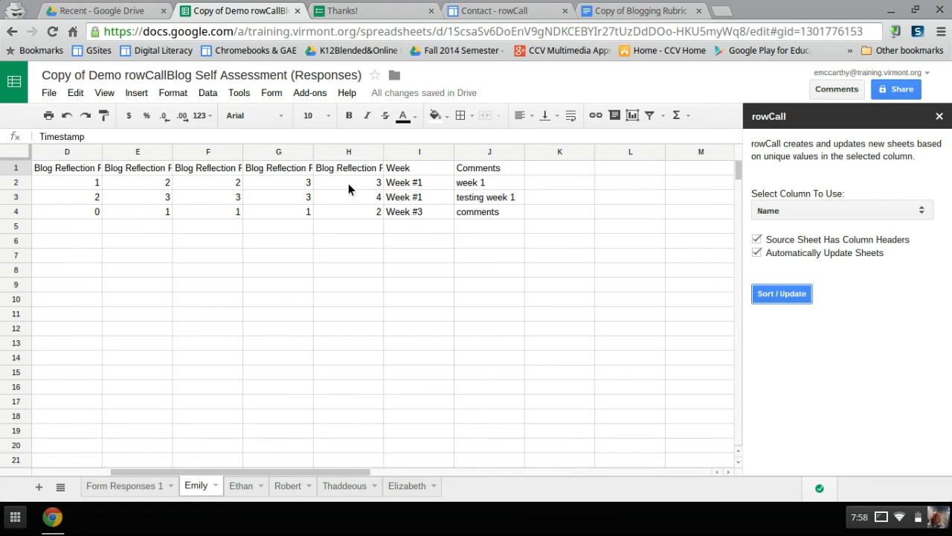
pyautogui.moveTo(571, 192)
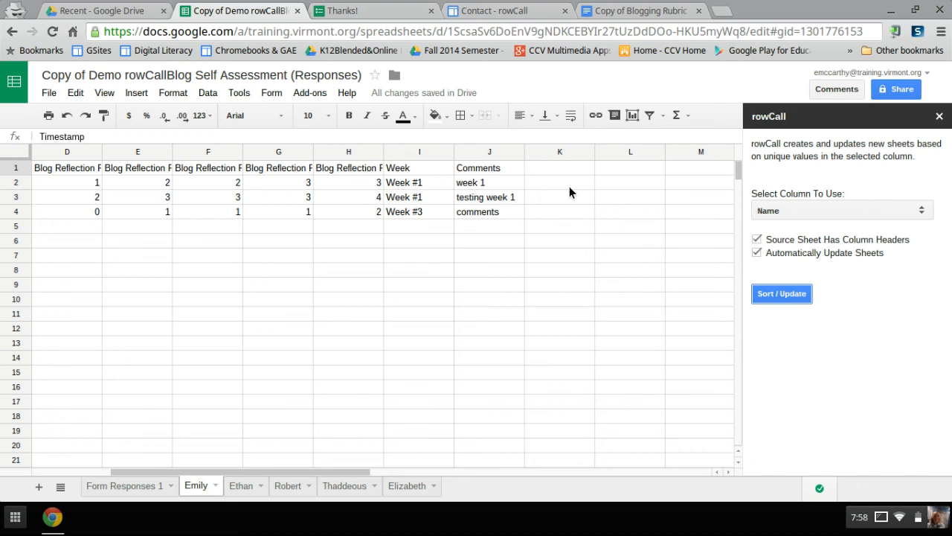
pyautogui.moveTo(580, 212)
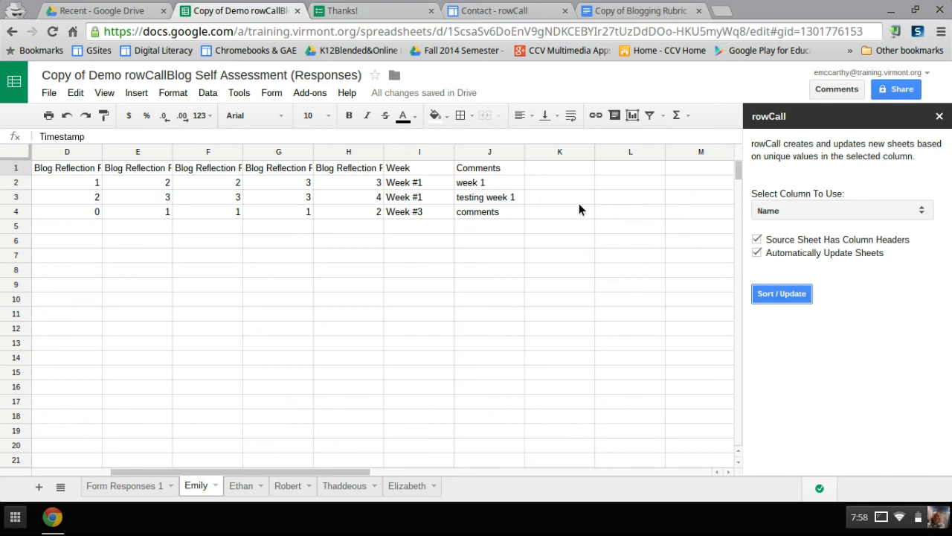
pyautogui.moveTo(665, 211)
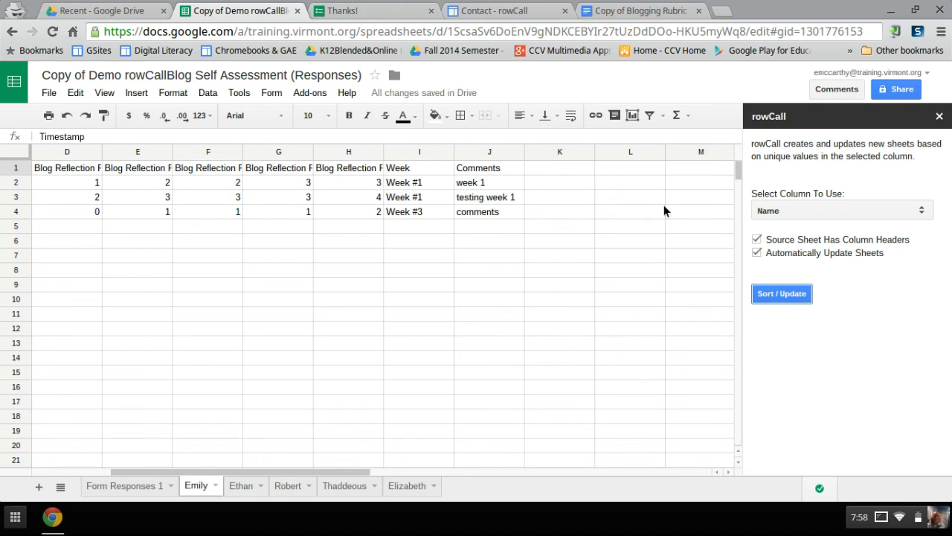
pyautogui.moveTo(672, 221)
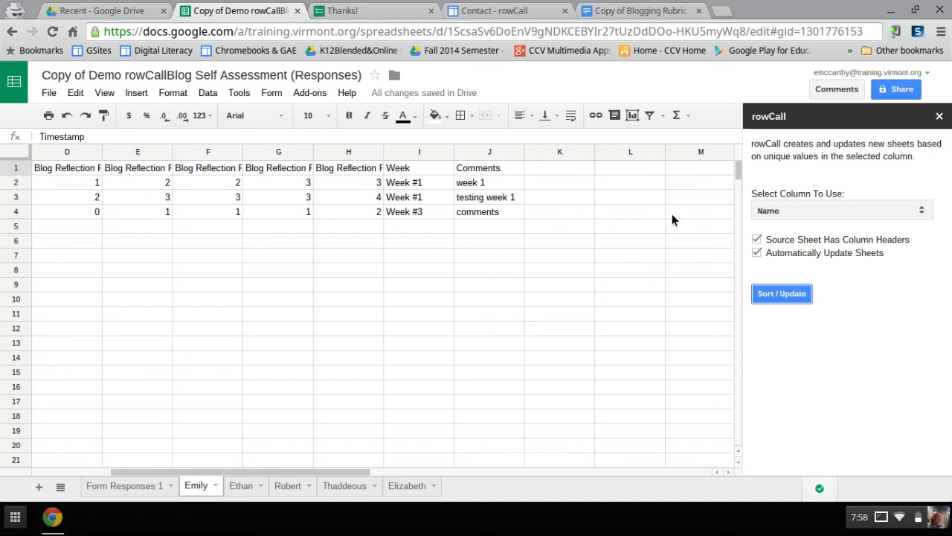
pyautogui.moveTo(160, 498)
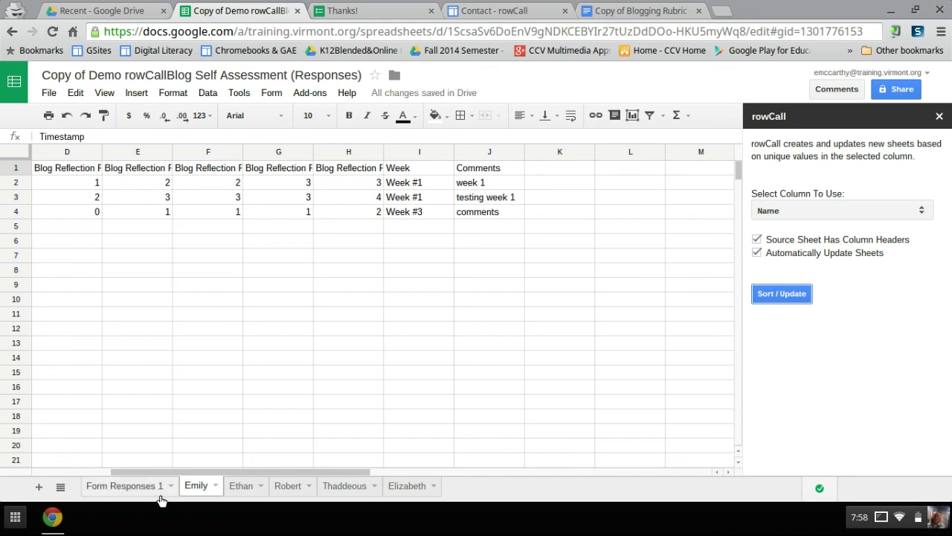
pyautogui.click(124, 486)
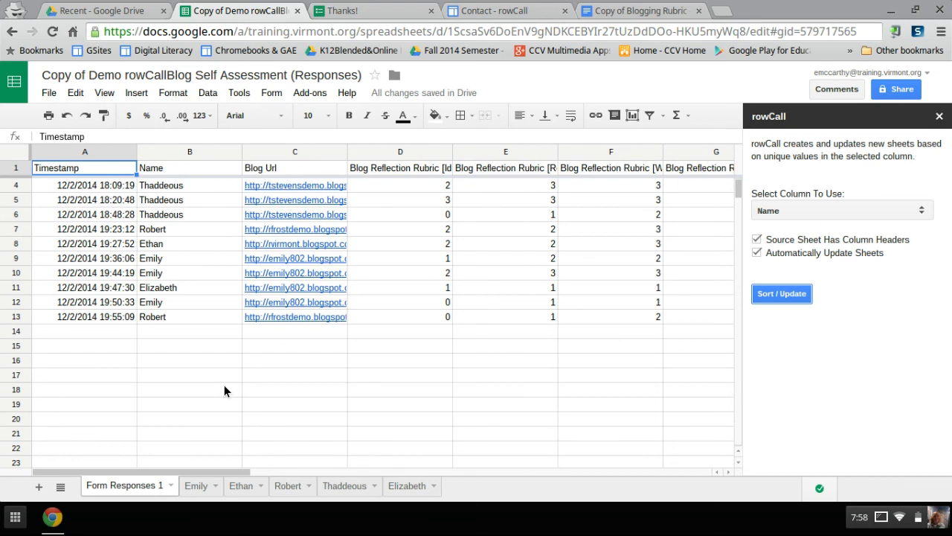
pyautogui.moveTo(353, 211)
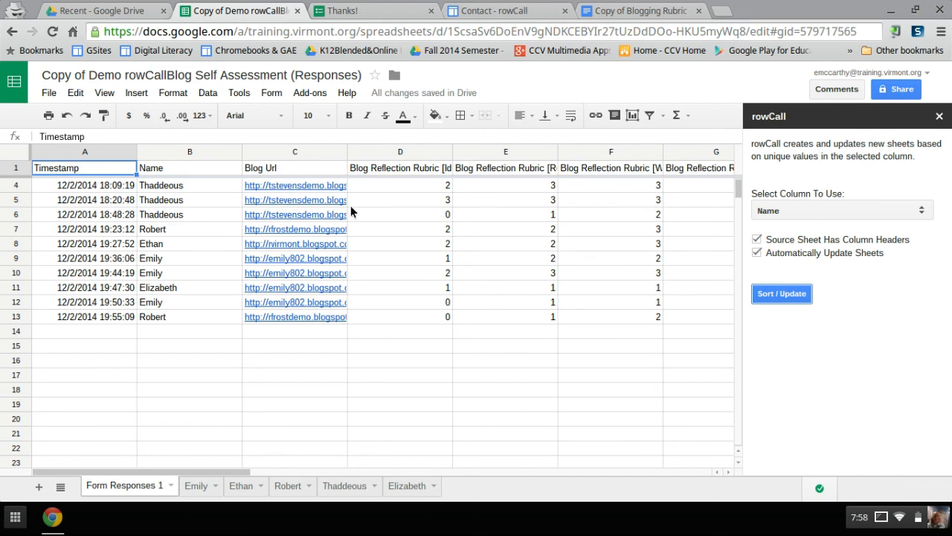
pyautogui.moveTo(310, 92)
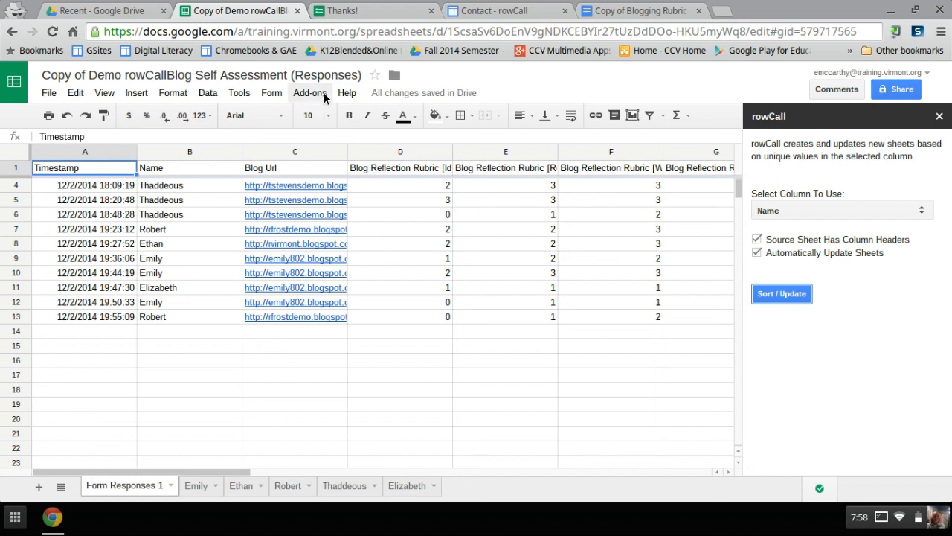
# Bring up rowCall's Help from the Manage add-ons window
pyautogui.click(309, 92)
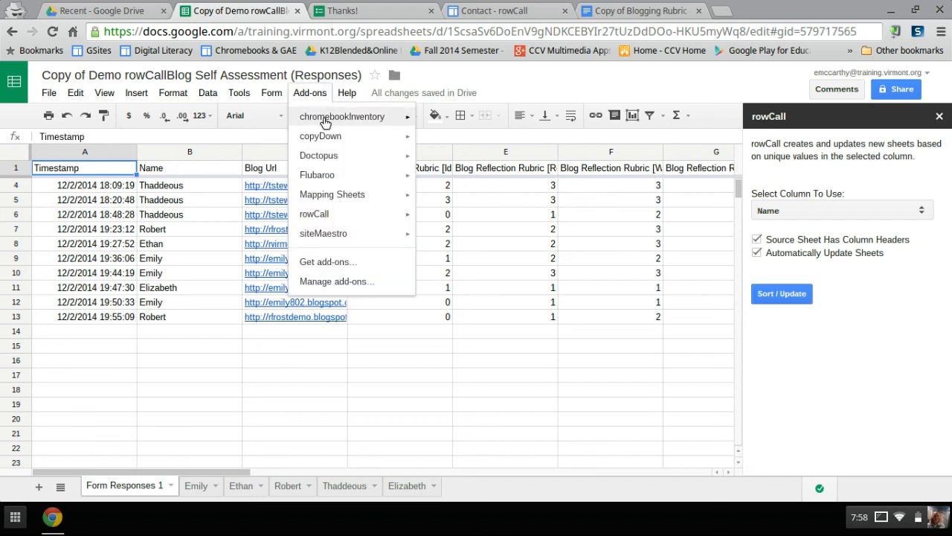
pyautogui.moveTo(331, 283)
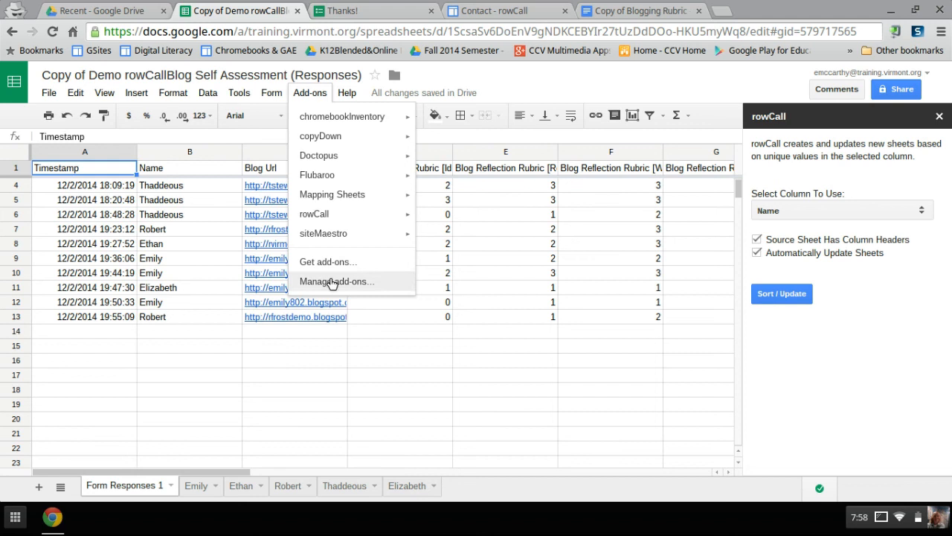
pyautogui.click(337, 282)
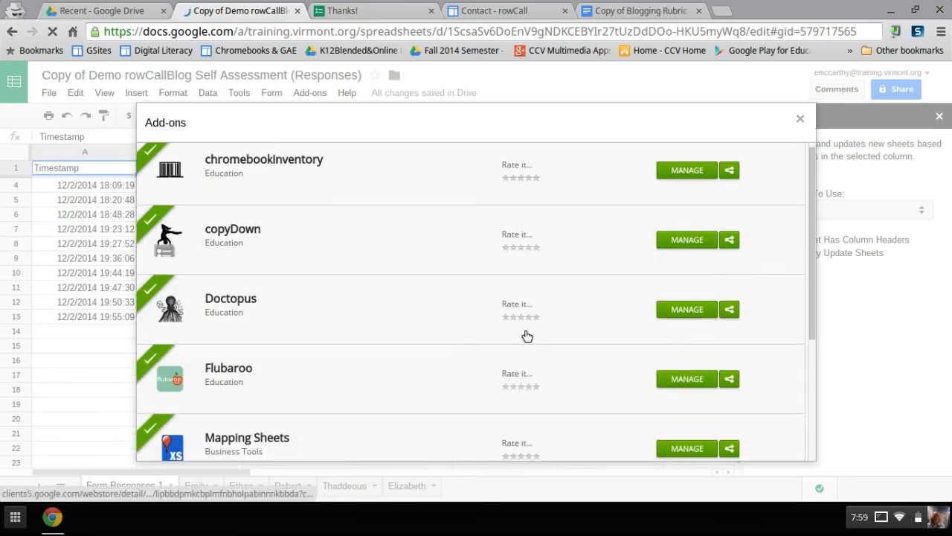
pyautogui.moveTo(604, 321)
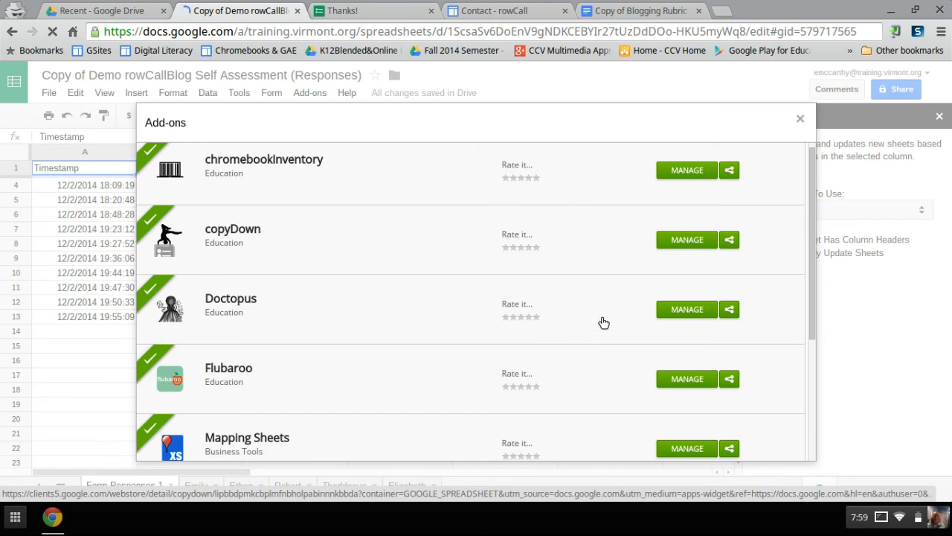
pyautogui.moveTo(795, 387)
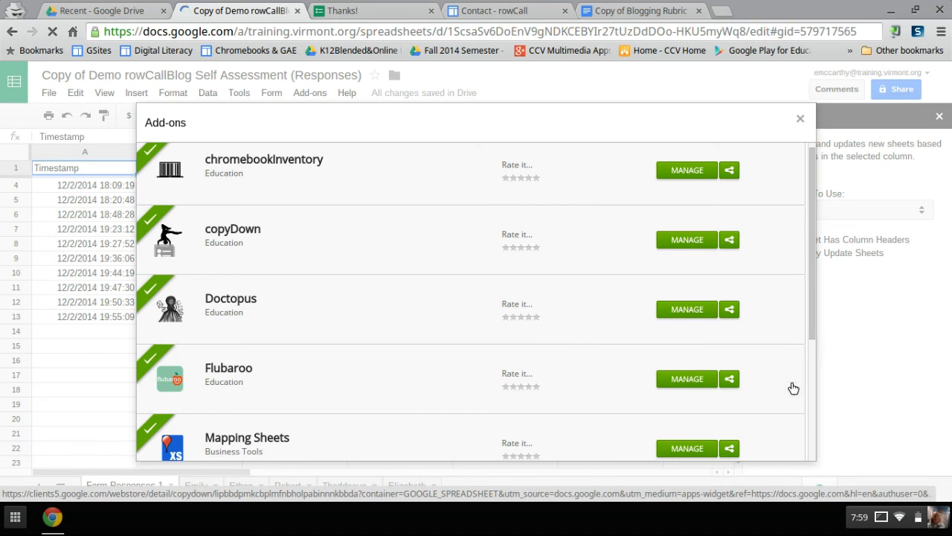
pyautogui.scroll(-3)
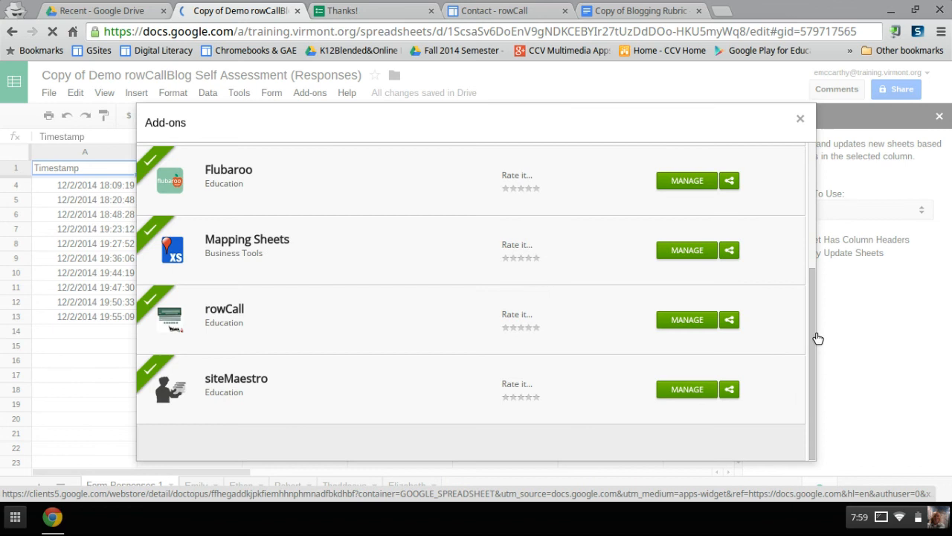
pyautogui.moveTo(705, 324)
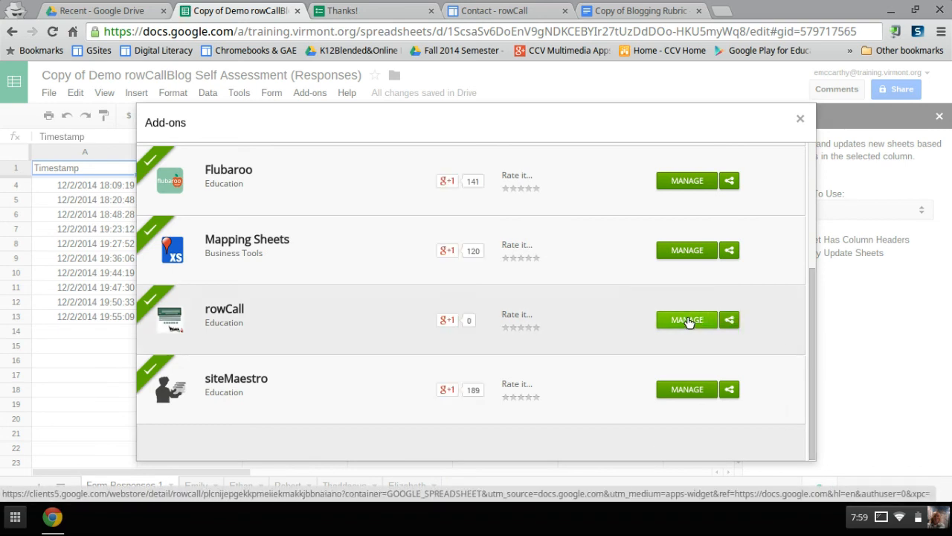
pyautogui.click(685, 318)
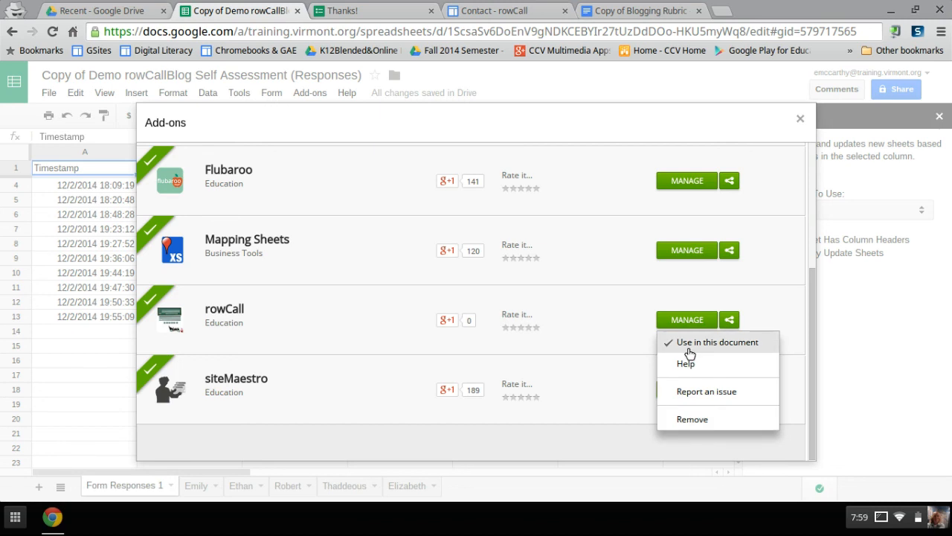
pyautogui.click(684, 363)
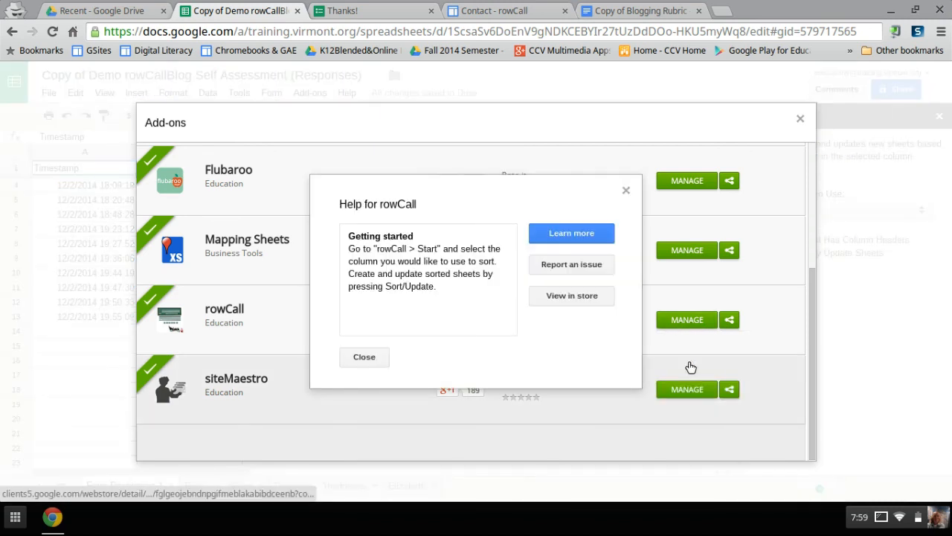
# View rowCall in the store and rate it five stars ('Loved it')
pyautogui.click(363, 357)
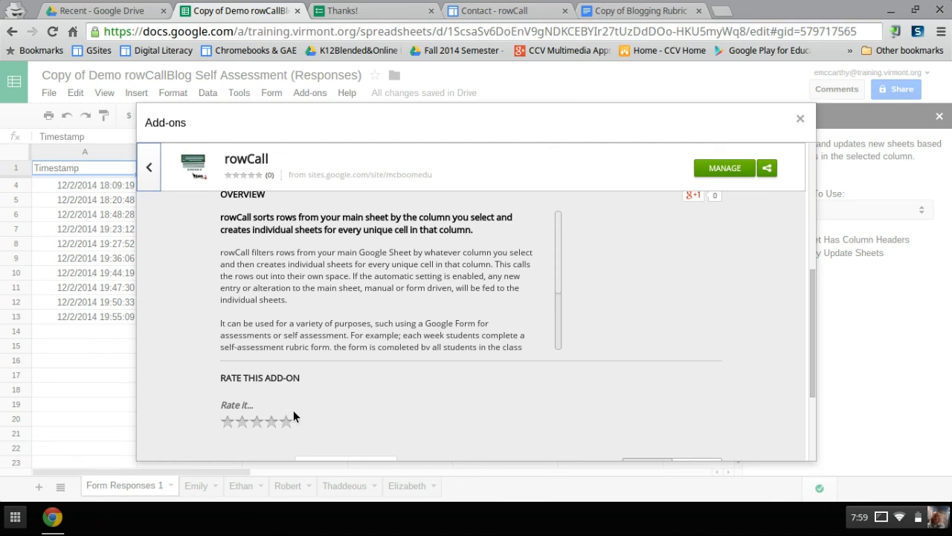
pyautogui.click(228, 422)
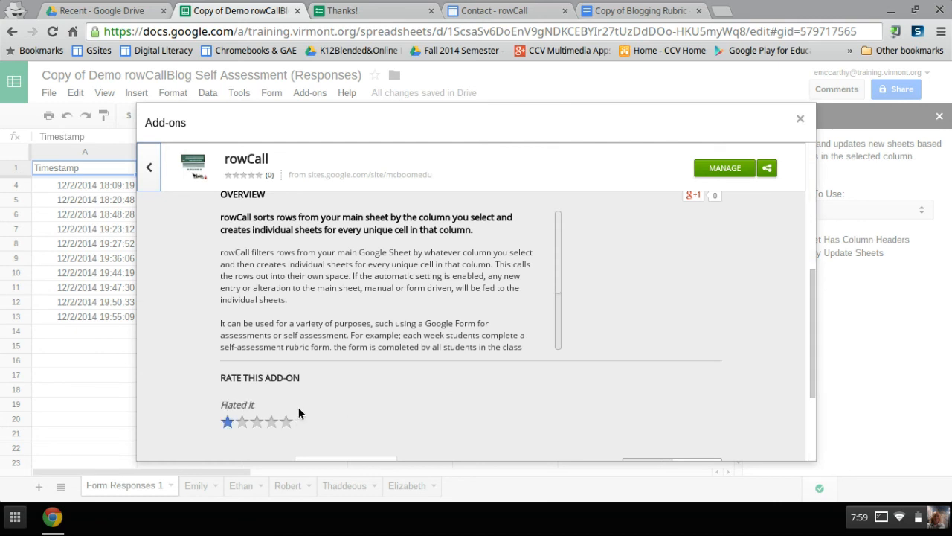
pyautogui.click(286, 421)
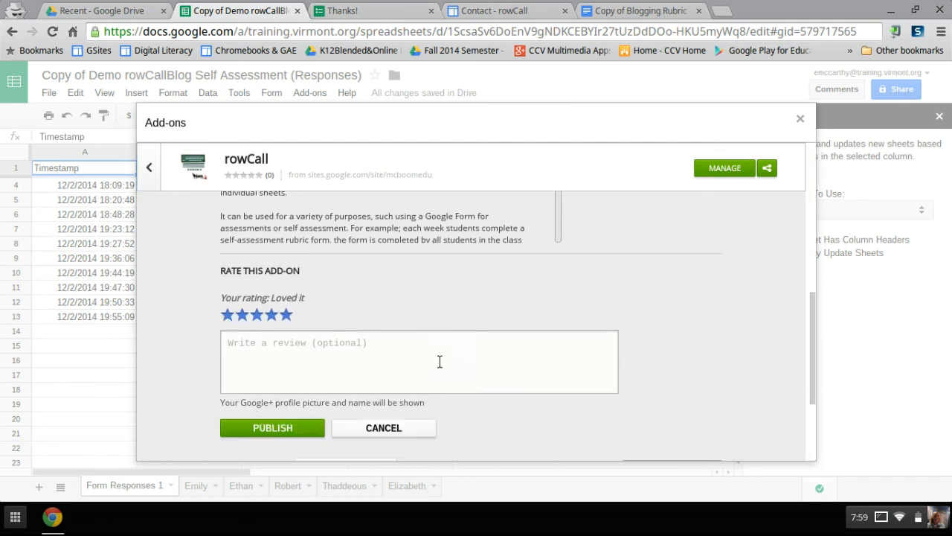
pyautogui.scroll(-3)
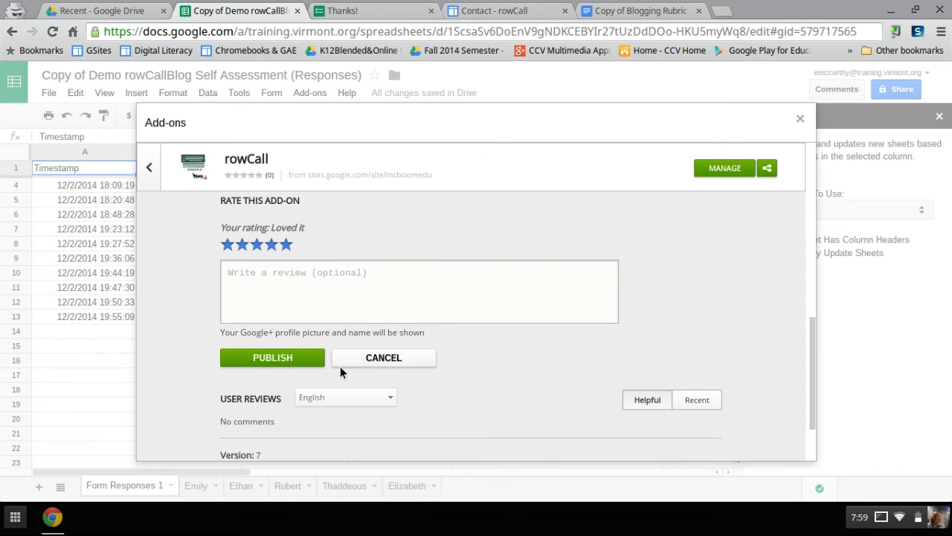
pyautogui.moveTo(801, 122)
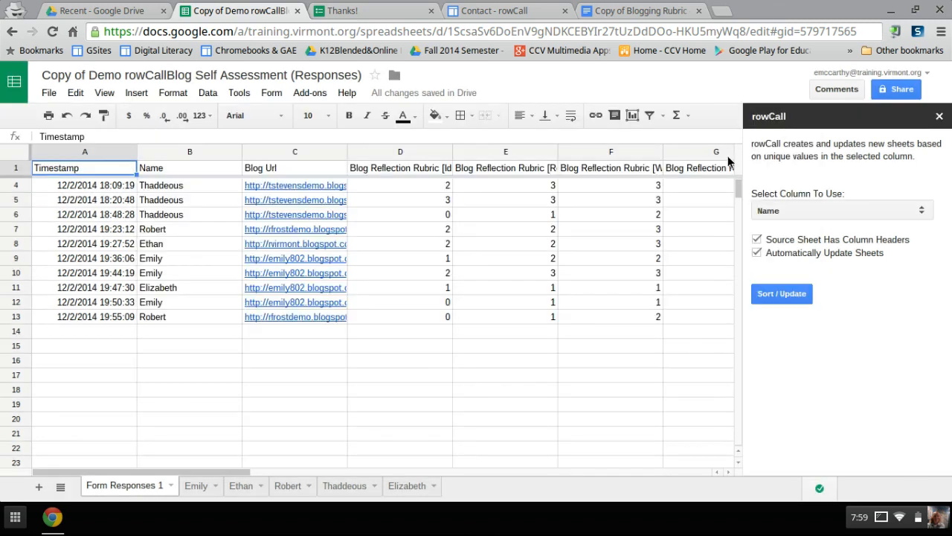
pyautogui.moveTo(595, 261)
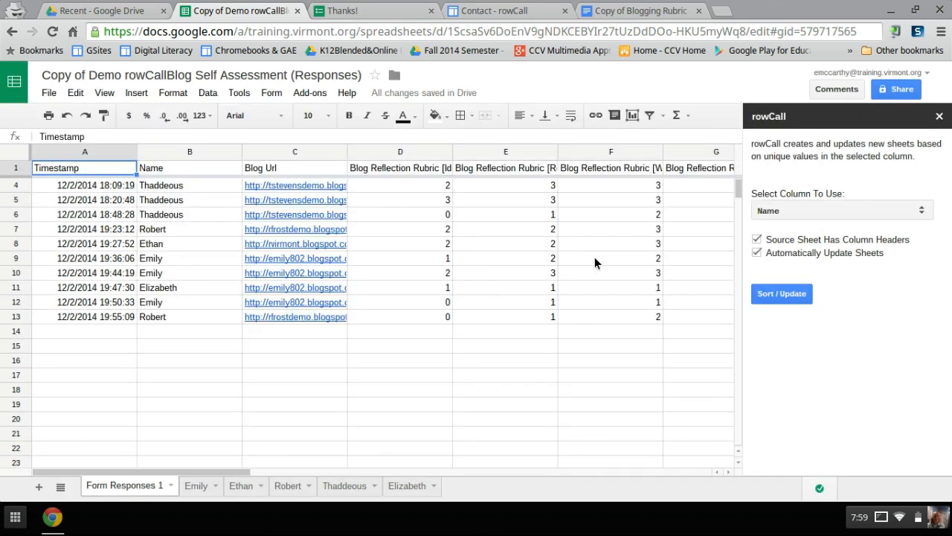